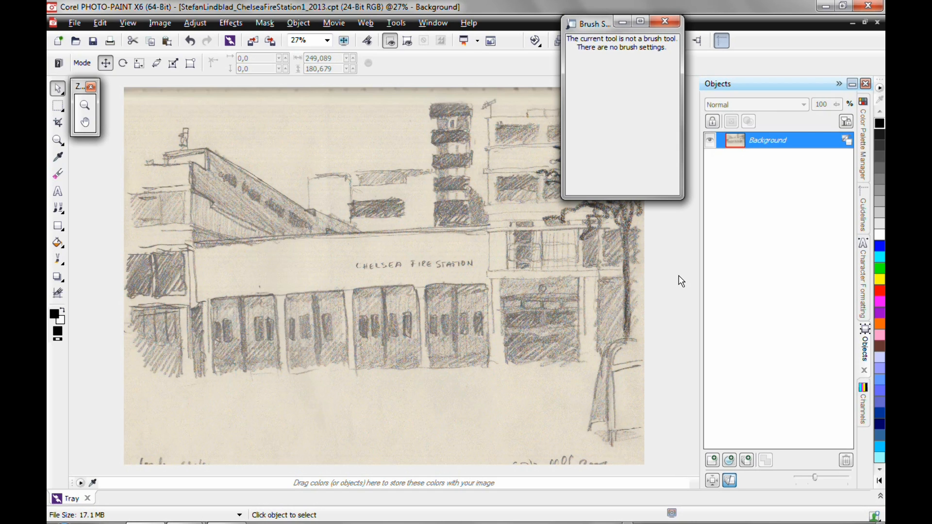
mouse_move(682, 288)
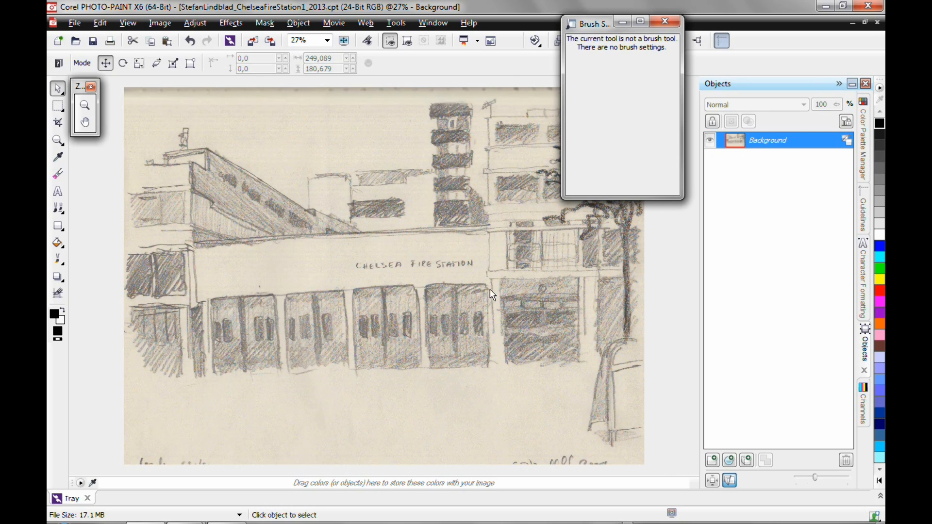
mouse_move(343, 223)
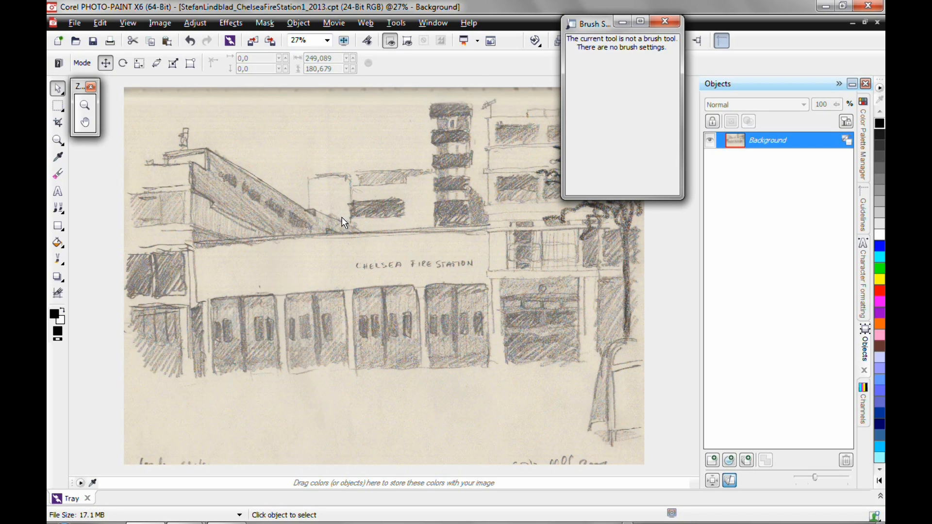
mouse_move(325, 158)
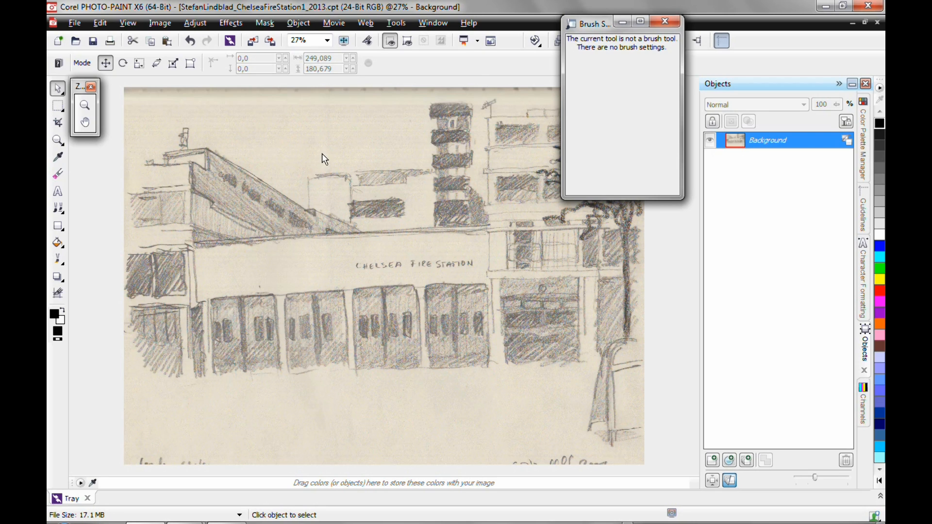
mouse_move(383, 213)
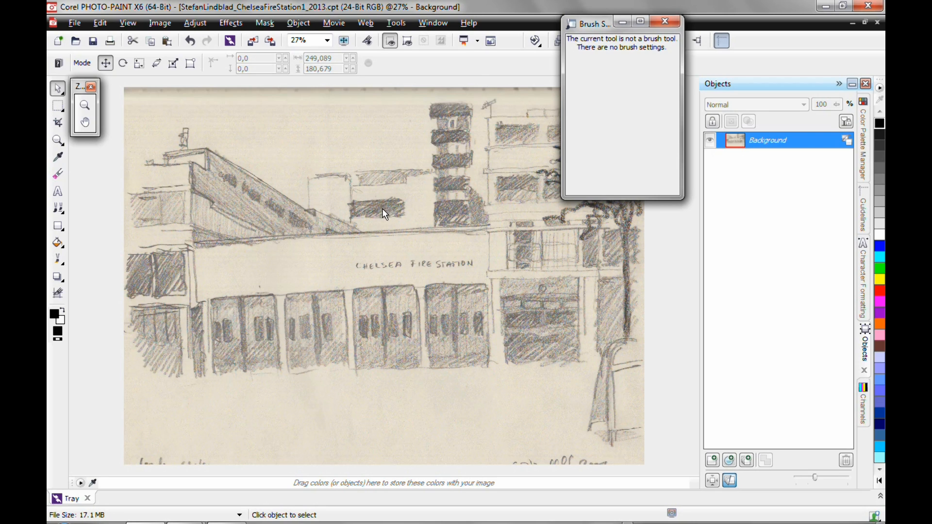
mouse_move(383, 217)
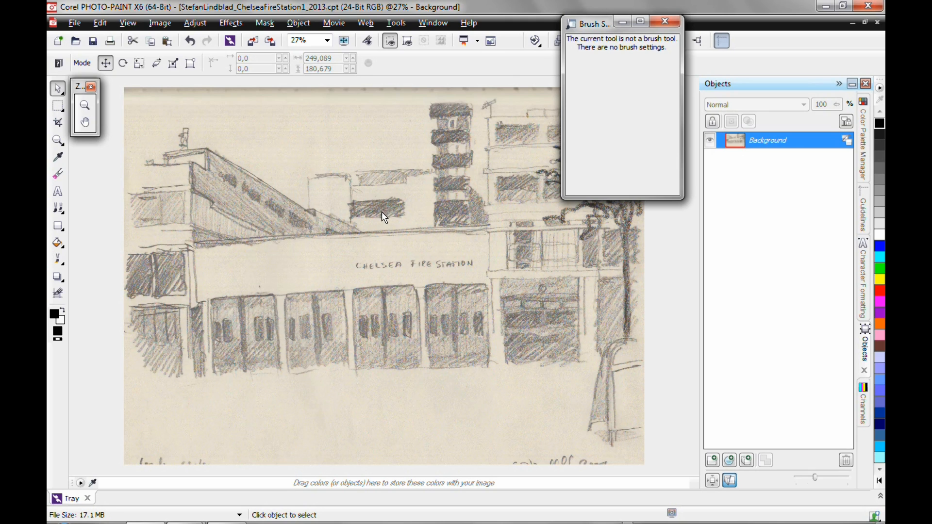
mouse_move(383, 224)
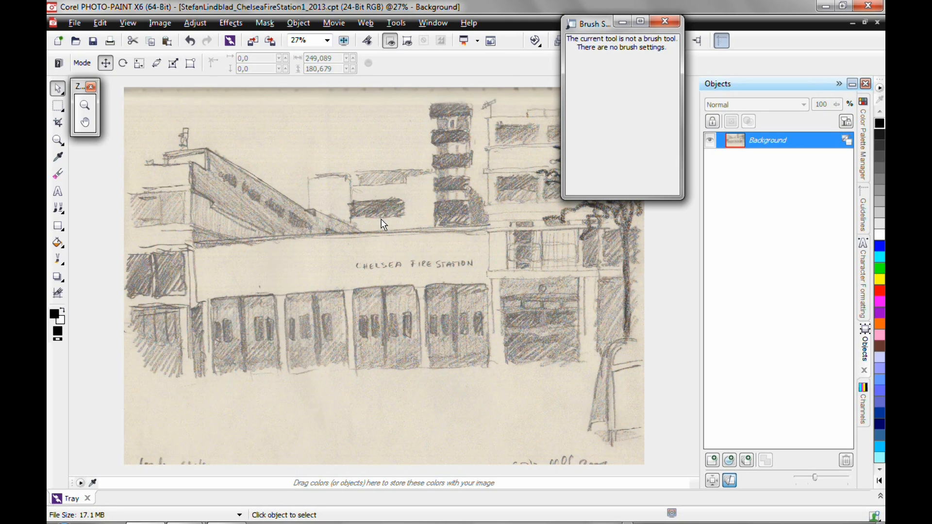
mouse_move(358, 168)
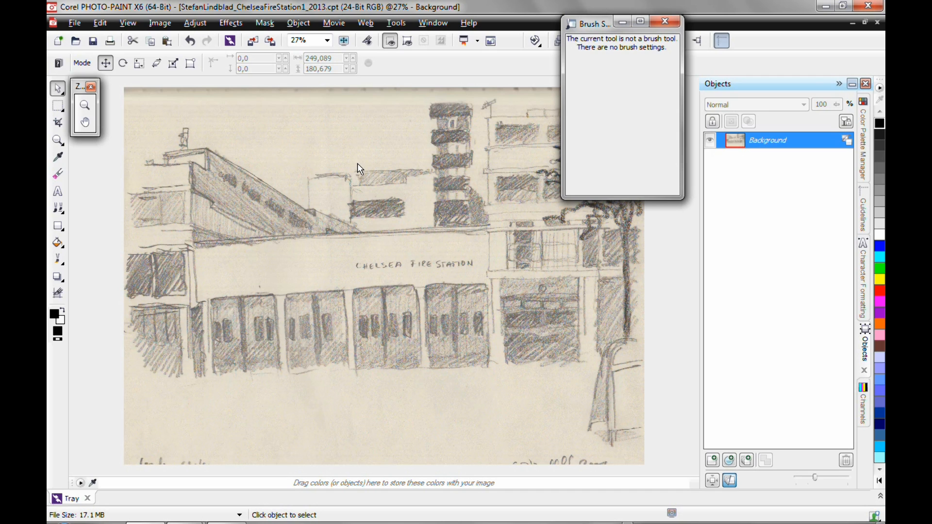
mouse_move(748, 394)
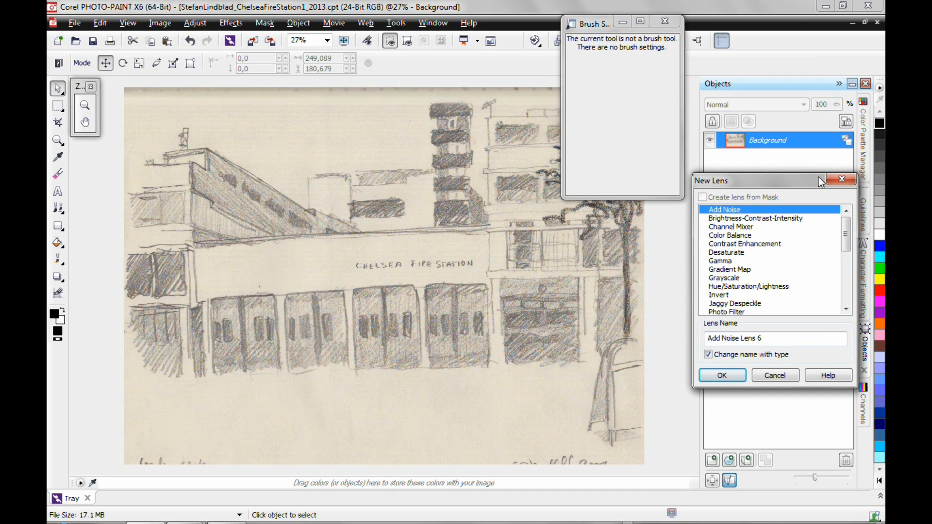
- Cancel the new lens and browse to the Image menu's conversion commands
left_click(841, 179)
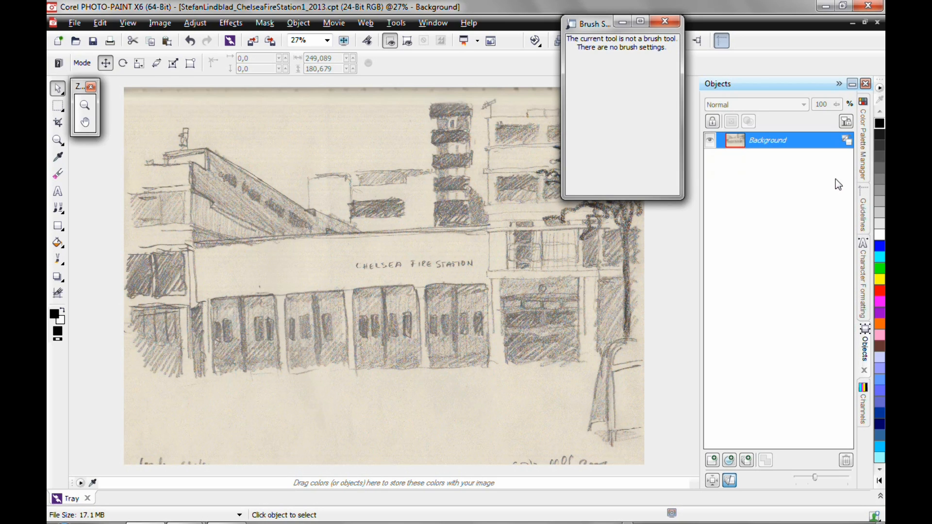
mouse_move(159, 22)
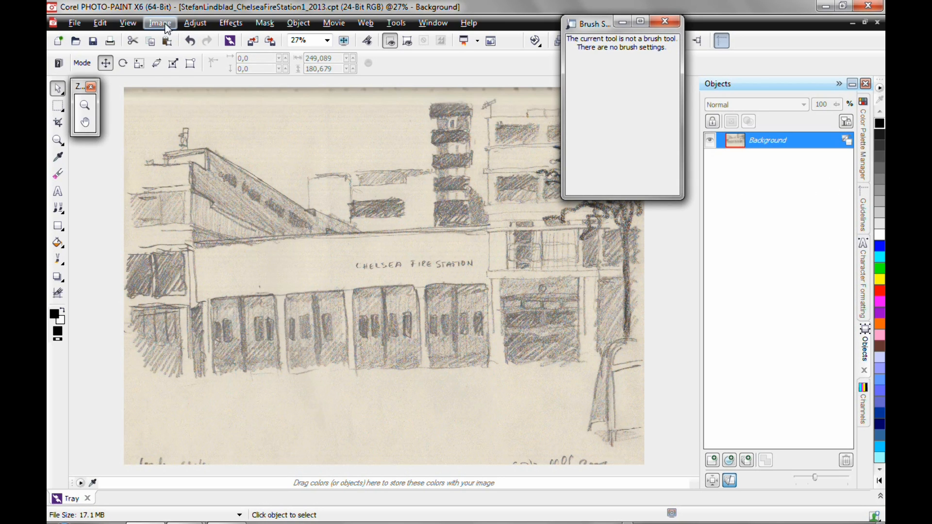
mouse_move(165, 28)
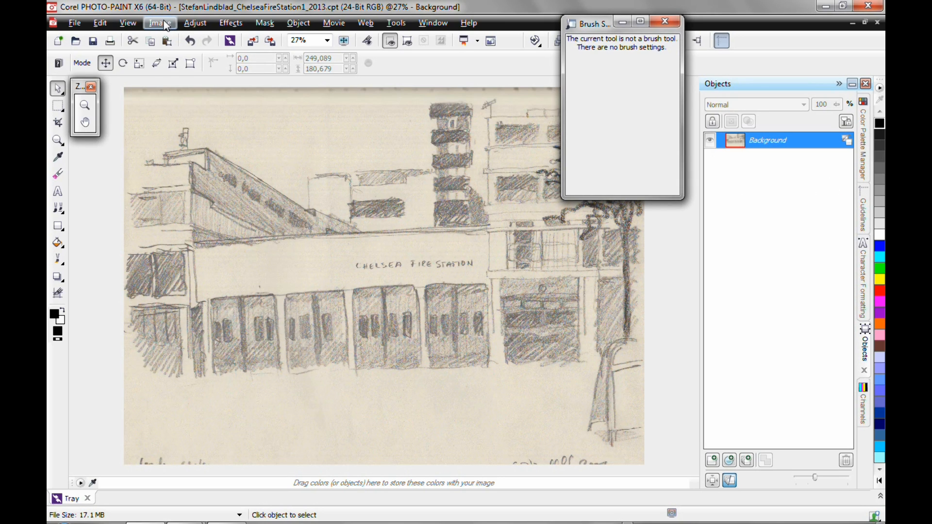
mouse_move(767, 458)
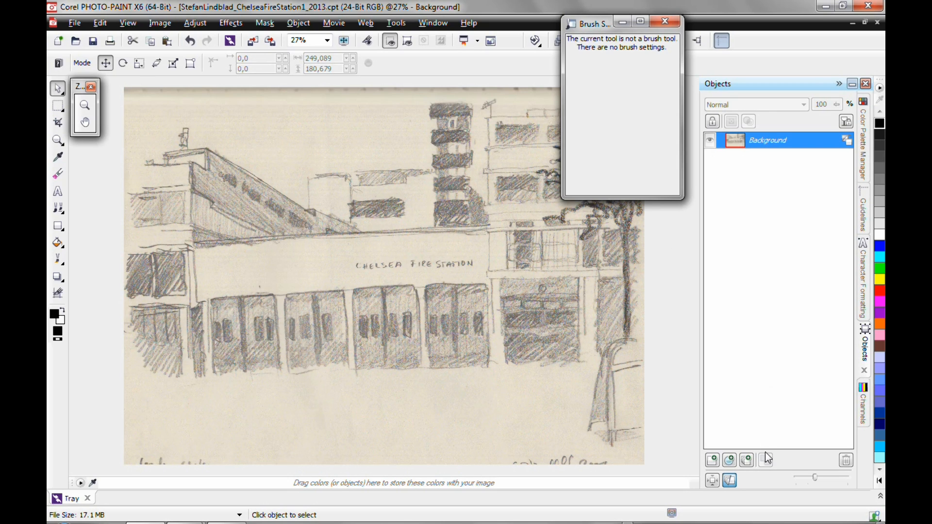
mouse_move(636, 192)
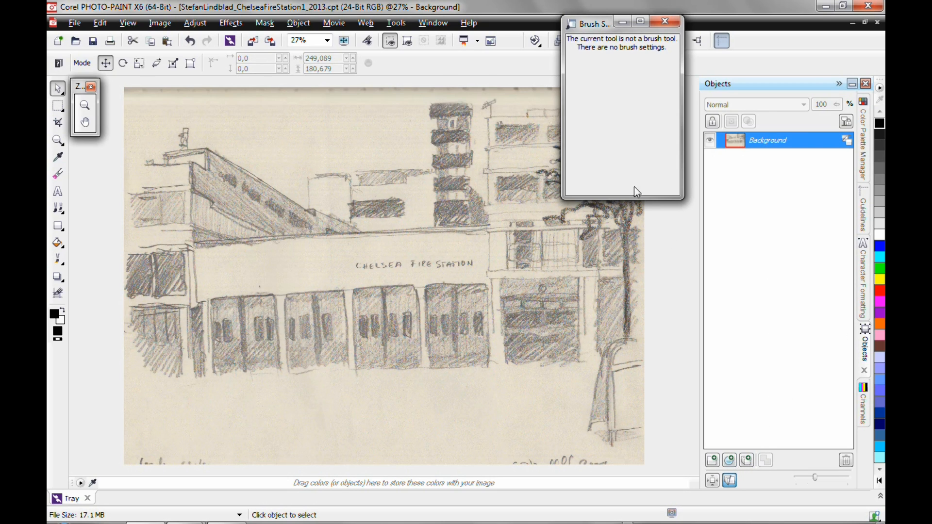
left_click(160, 22)
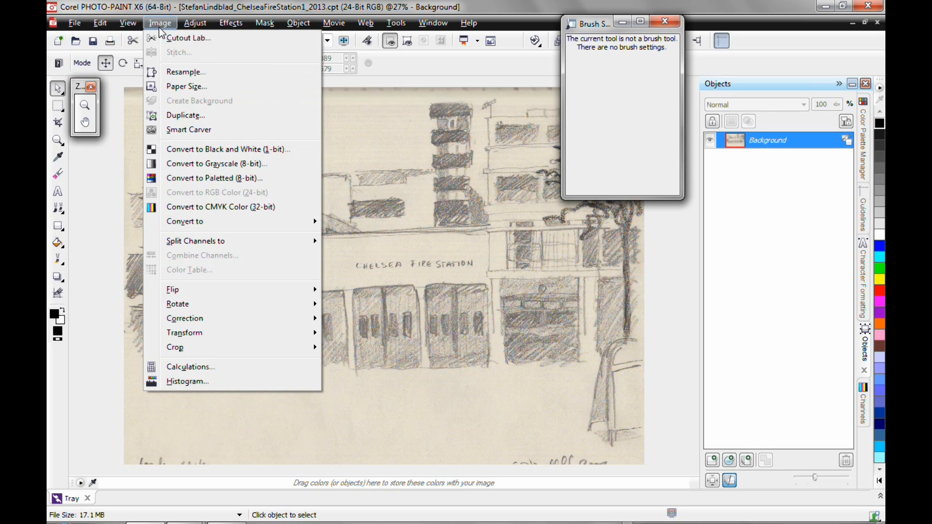
left_click(395, 23)
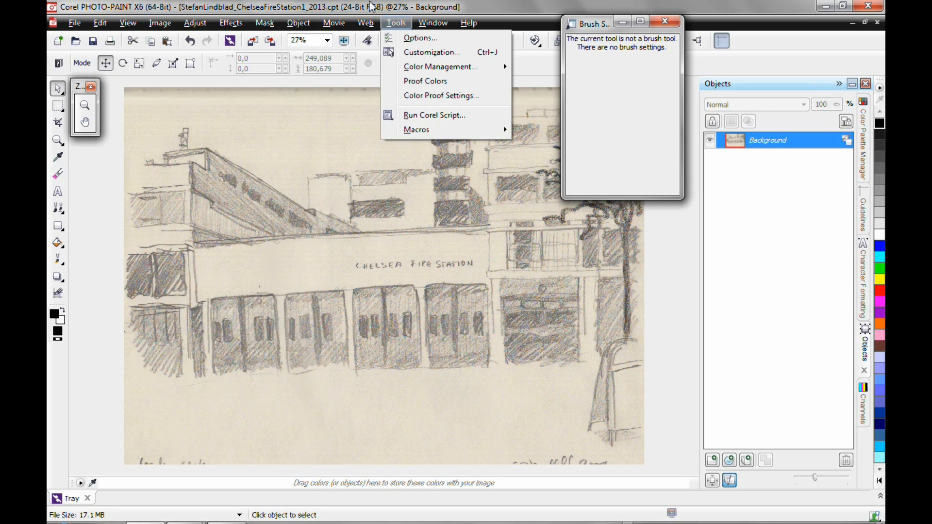
left_click(158, 23)
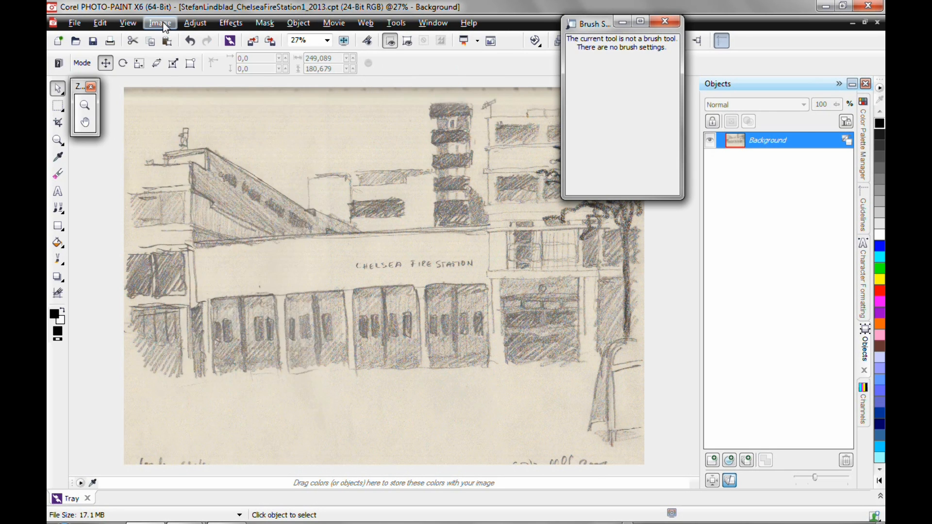
left_click(159, 22)
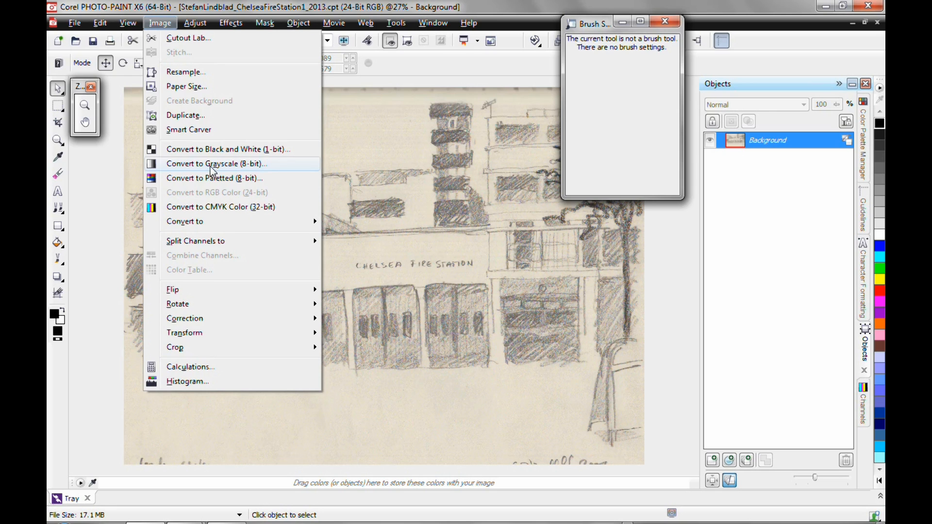
- Convert the sketch to 8-bit grayscale with default settings, removing the sepia tint
left_click(220, 163)
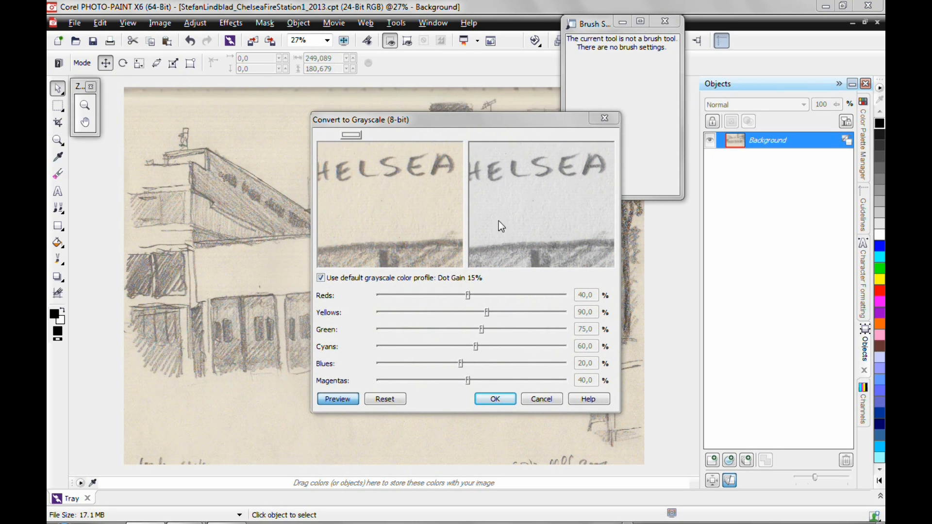
mouse_move(539, 234)
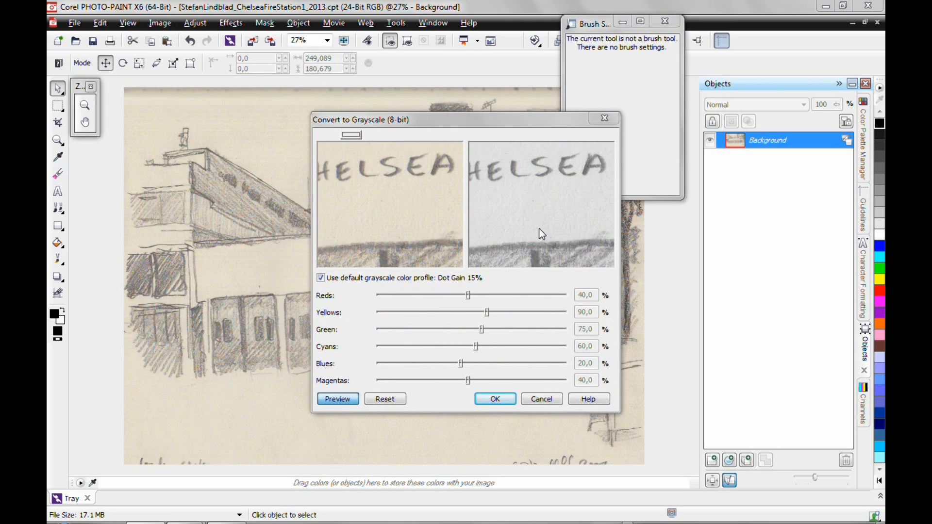
left_click(494, 398)
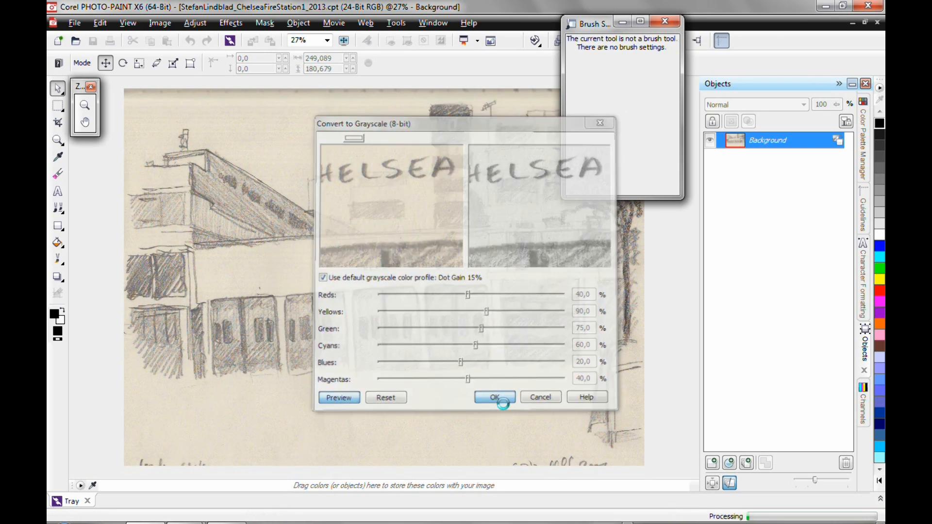
left_click(494, 397)
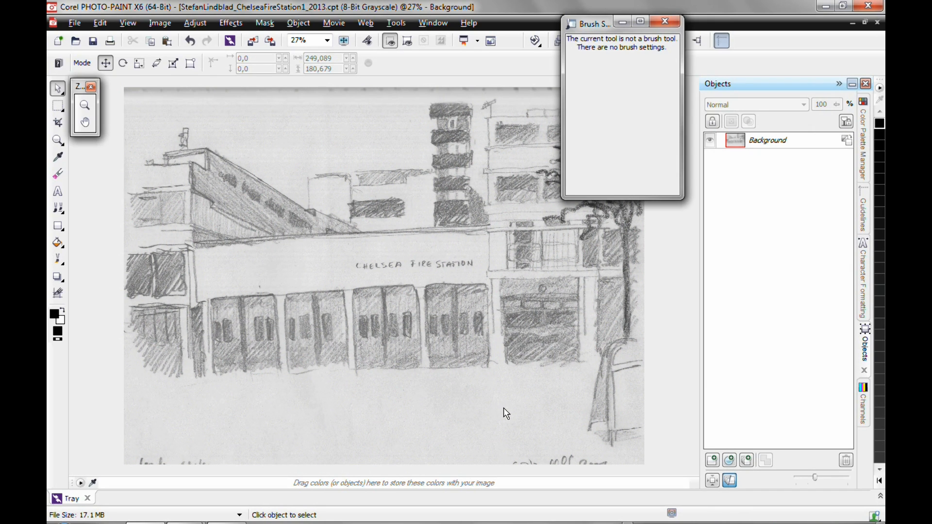
mouse_move(350, 14)
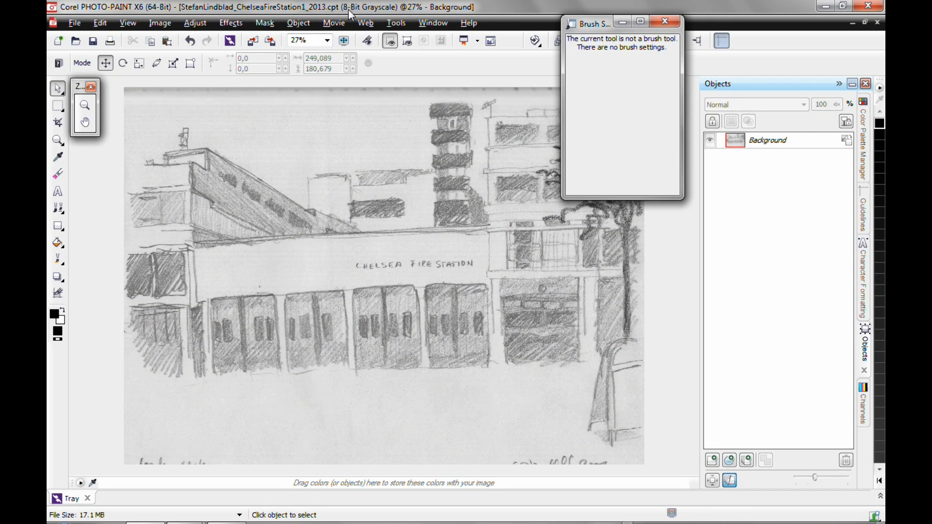
mouse_move(158, 22)
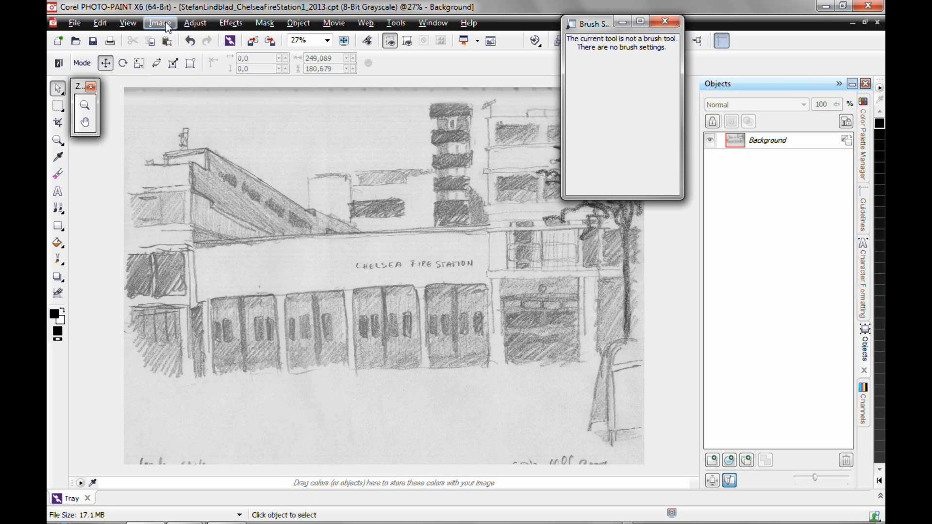
left_click(159, 22)
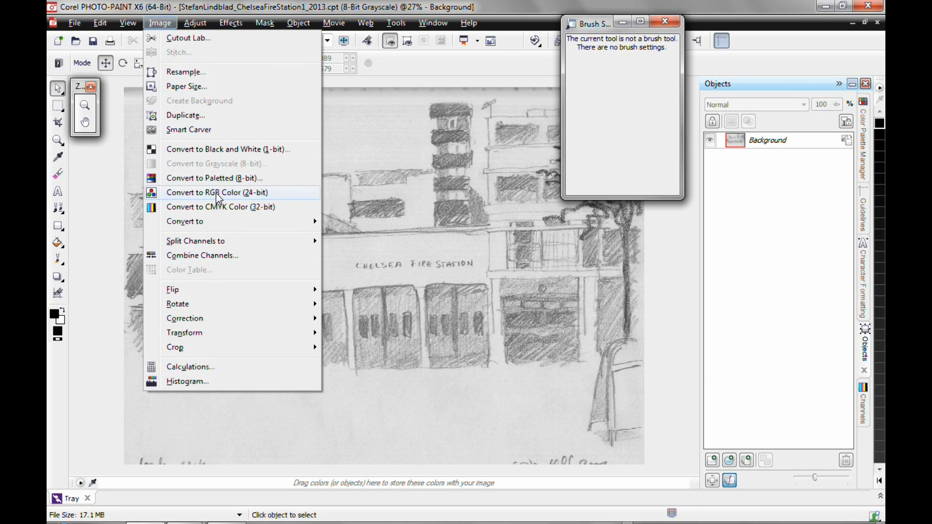
left_click(218, 192)
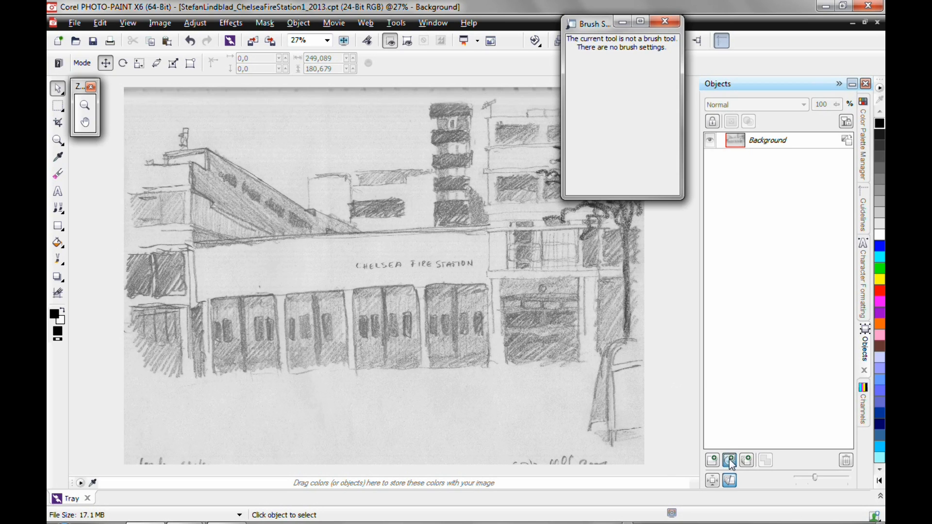
left_click(729, 460)
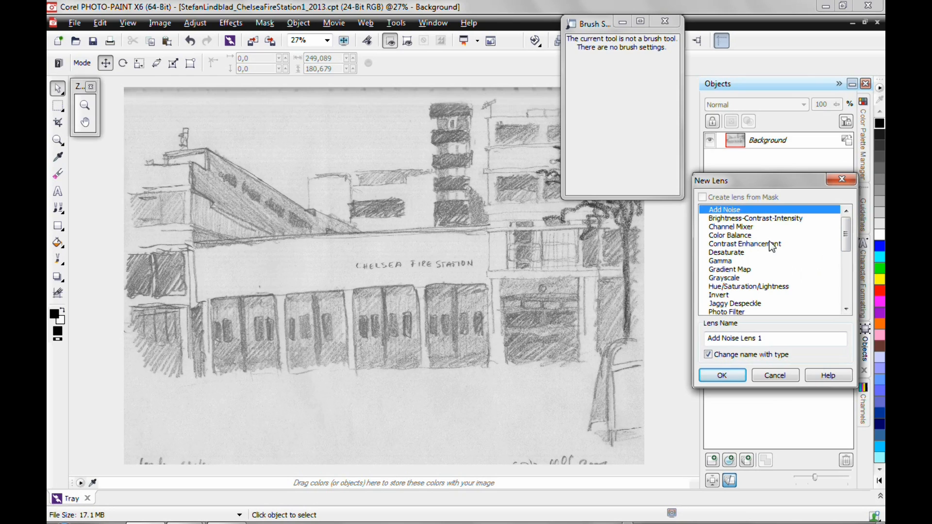
mouse_move(195, 22)
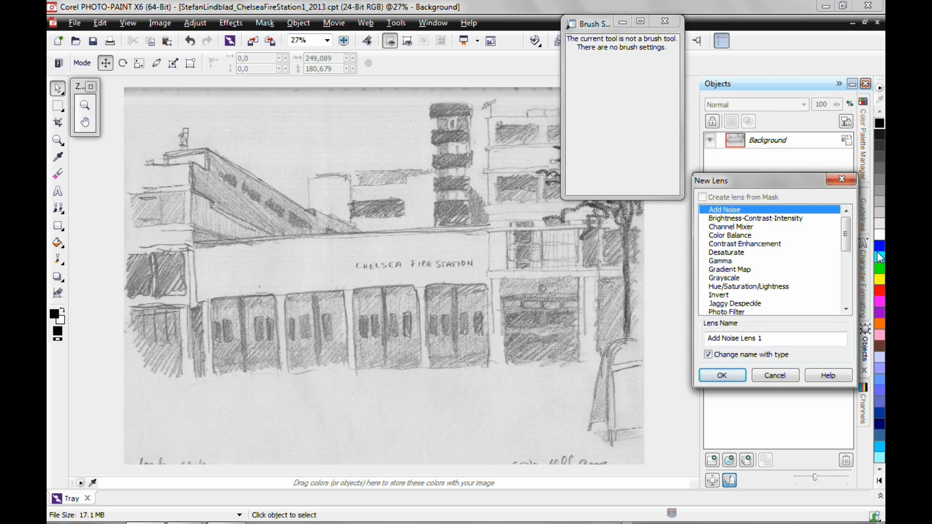
mouse_move(880, 268)
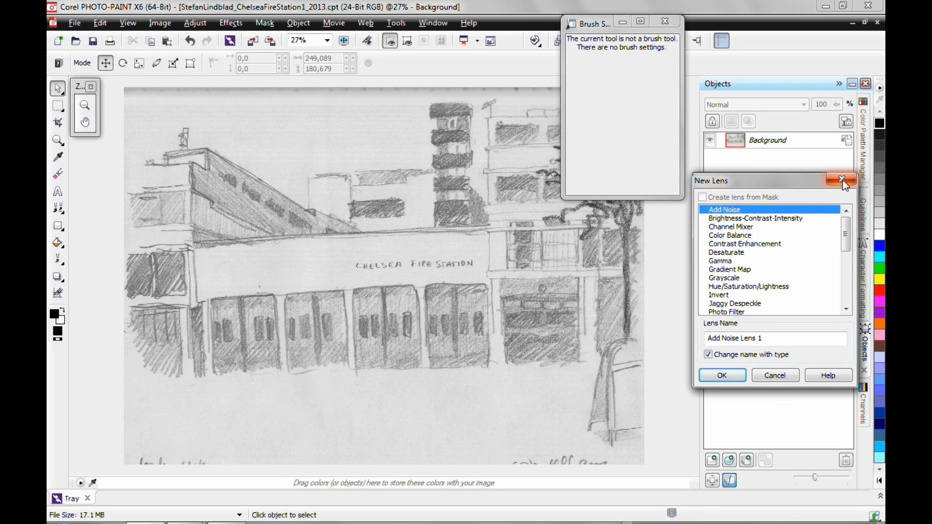
mouse_move(843, 182)
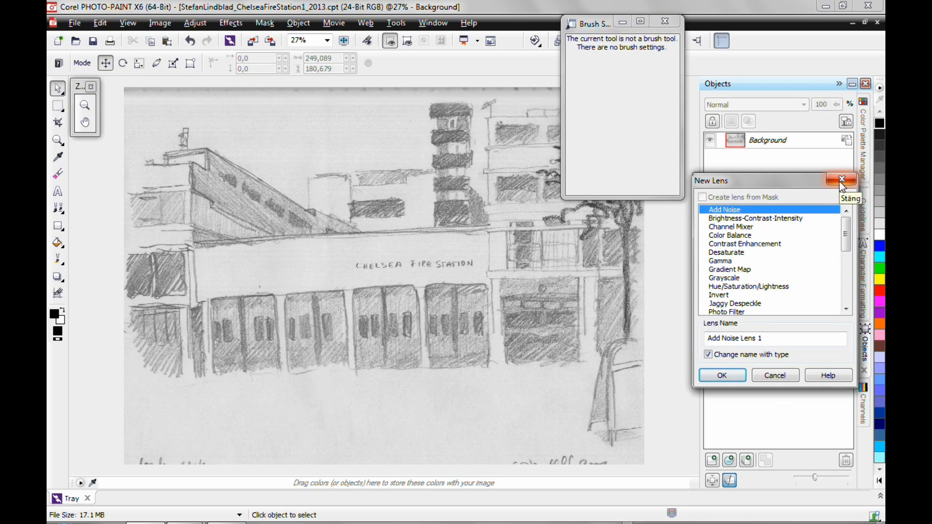
left_click(842, 181)
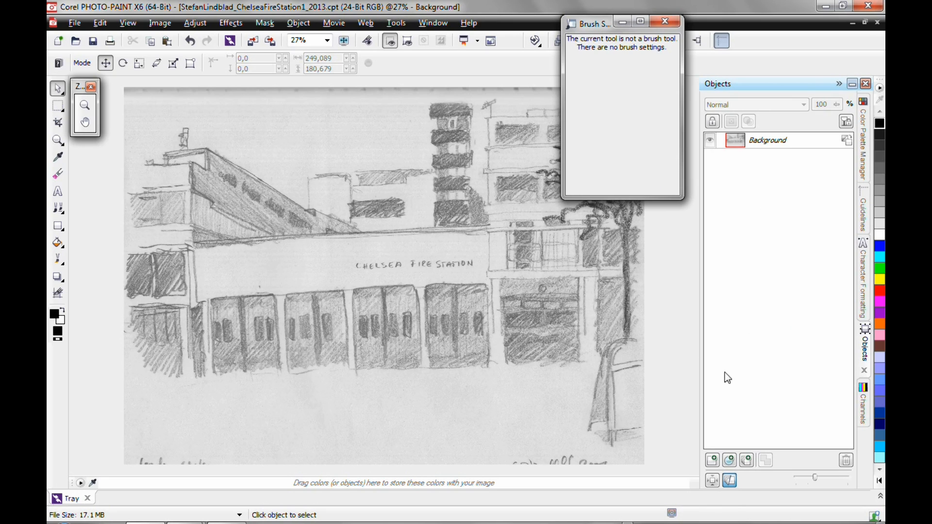
- Browse the Adjust menu, then start a new adjustment lens from the Objects docker
left_click(194, 22)
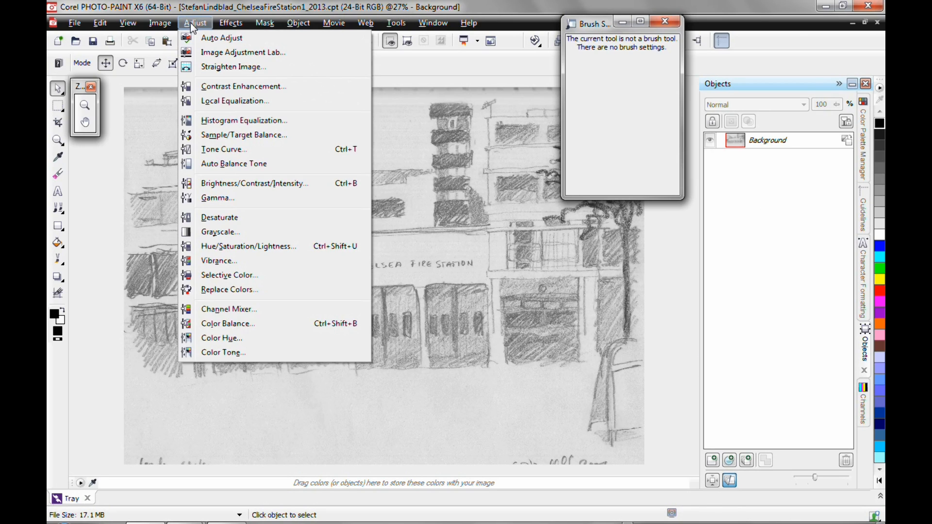
mouse_move(225, 149)
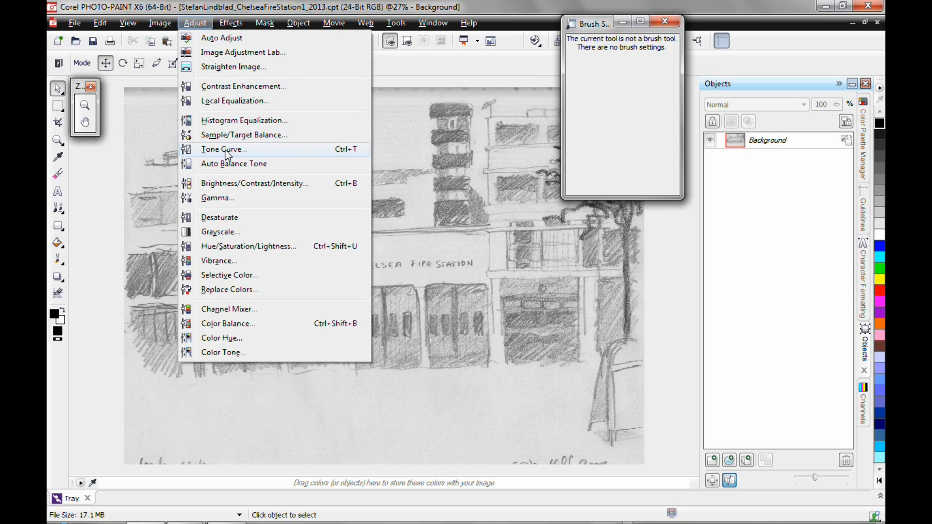
mouse_move(243, 87)
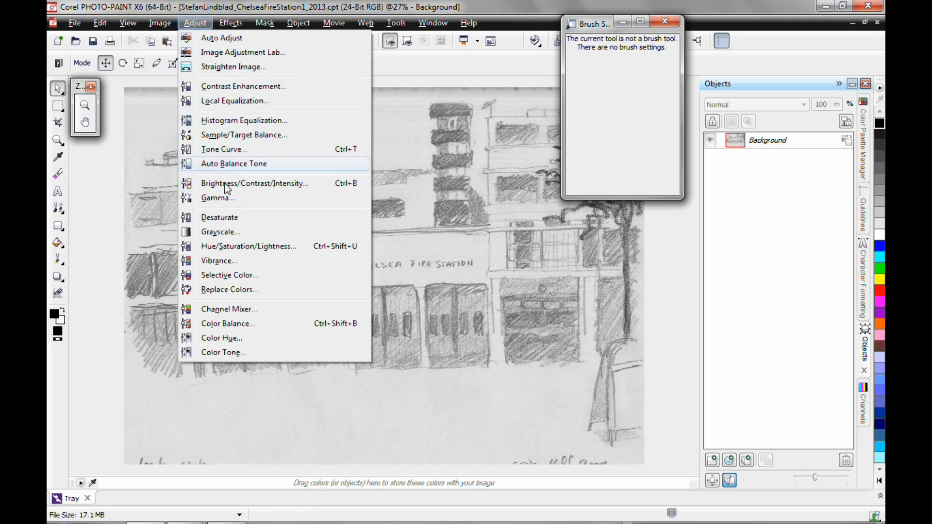
mouse_move(231, 266)
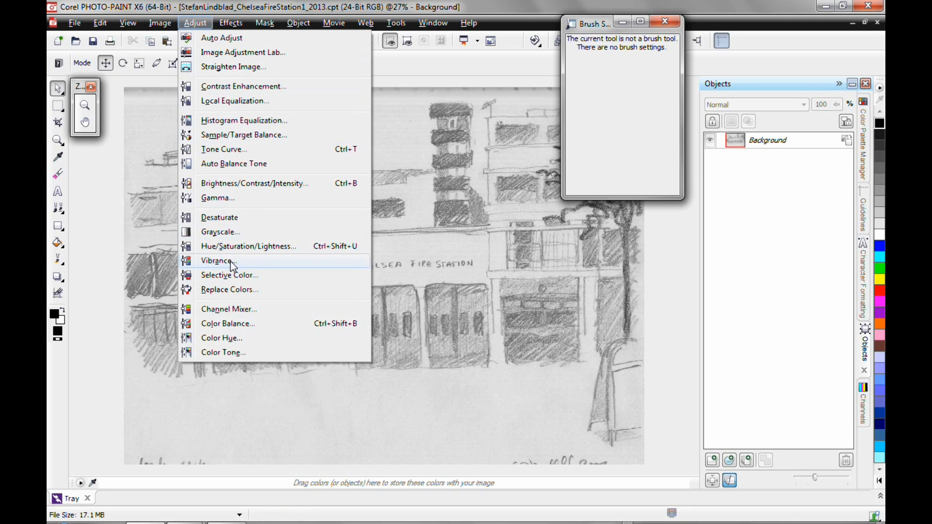
left_click(469, 22)
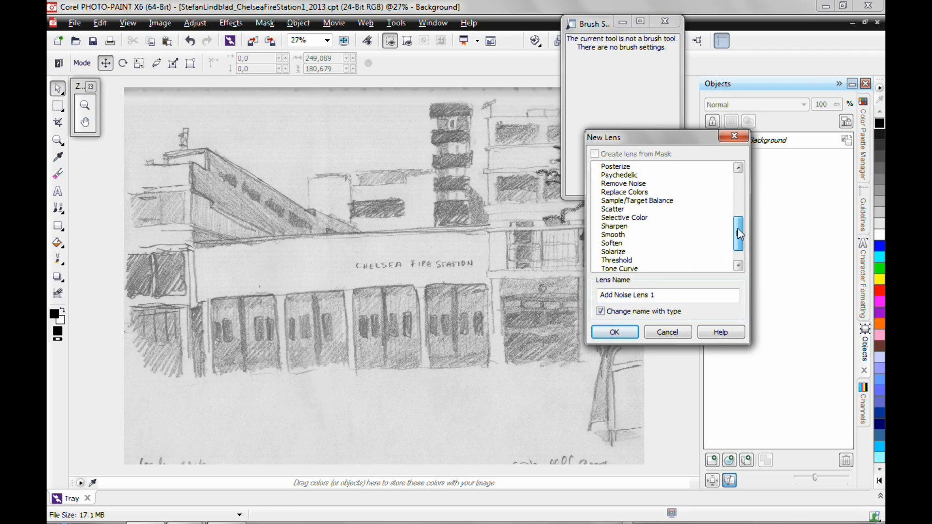
- Create a new Tone Curve lens above the background
left_click(619, 242)
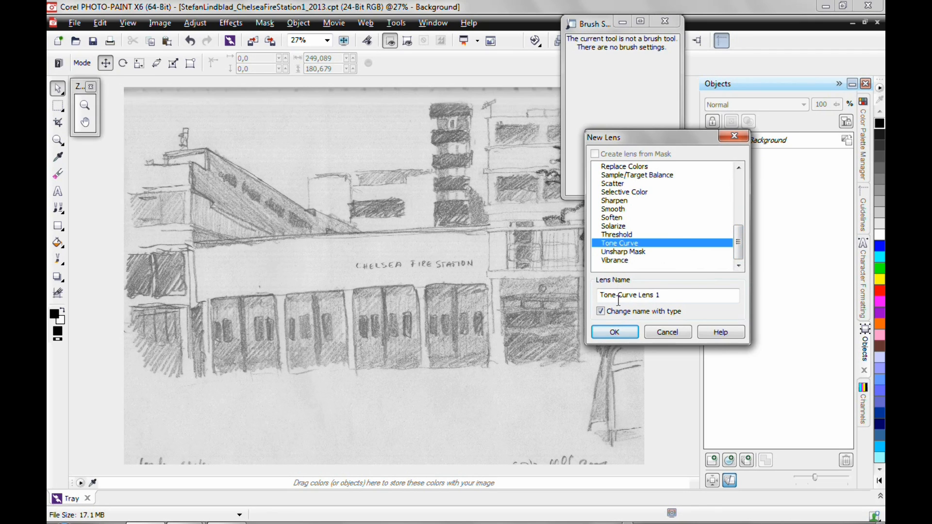
left_click(614, 332)
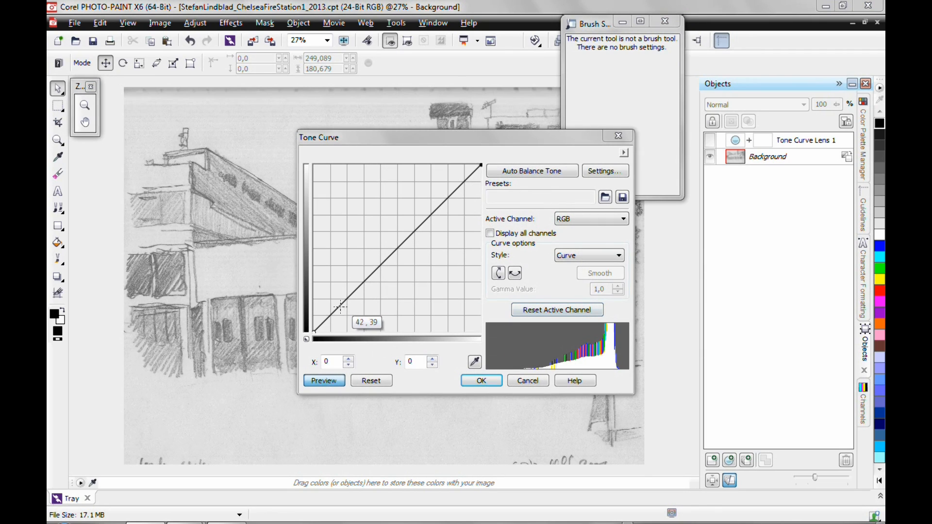
- Shape the curve into an S that darkens shadows and boosts contrast, then apply it
left_click(339, 305)
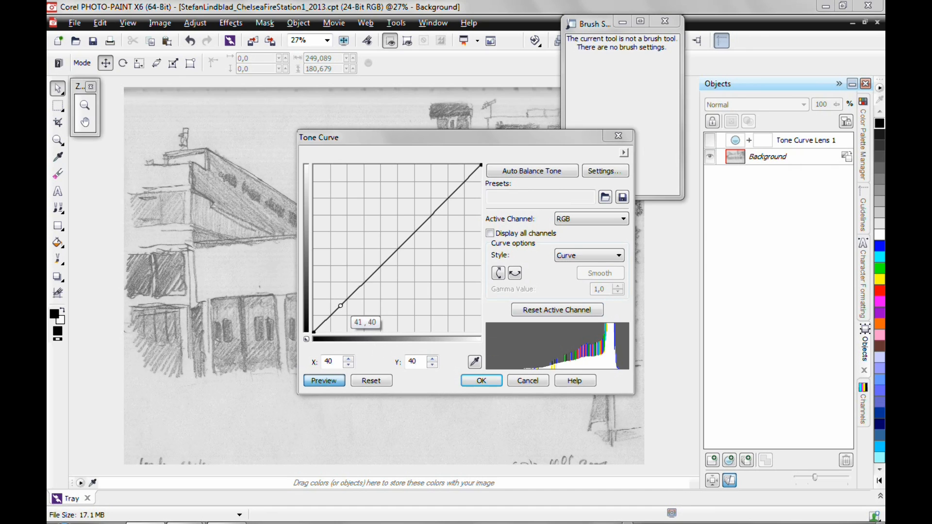
left_click_drag(340, 305, 344, 317)
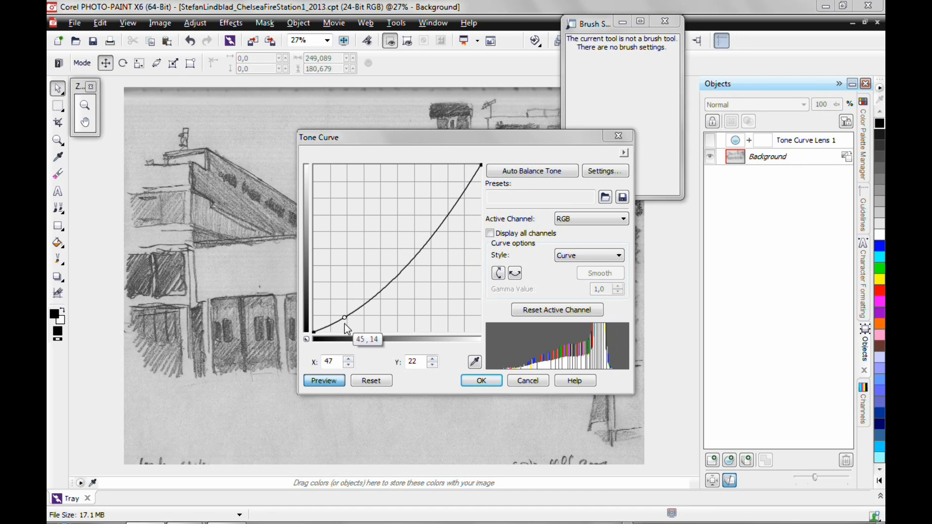
mouse_move(452, 208)
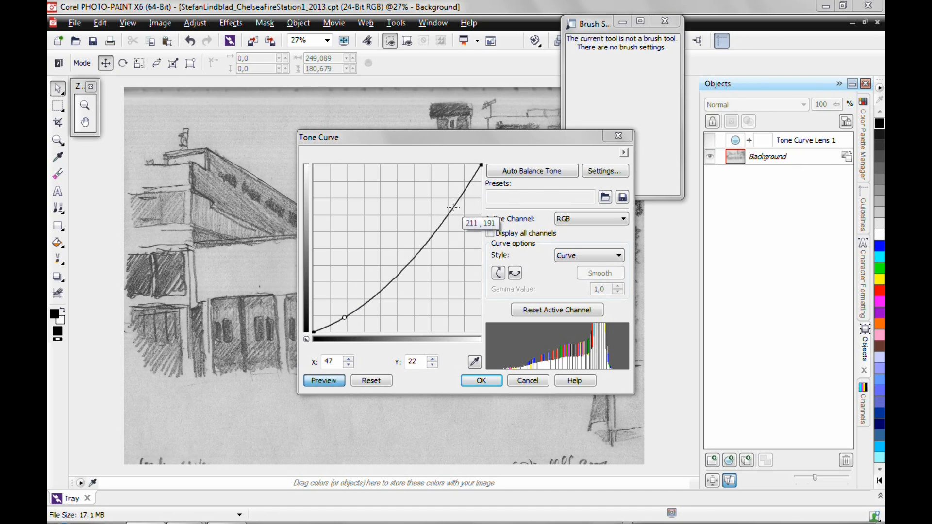
left_click_drag(453, 206, 446, 198)
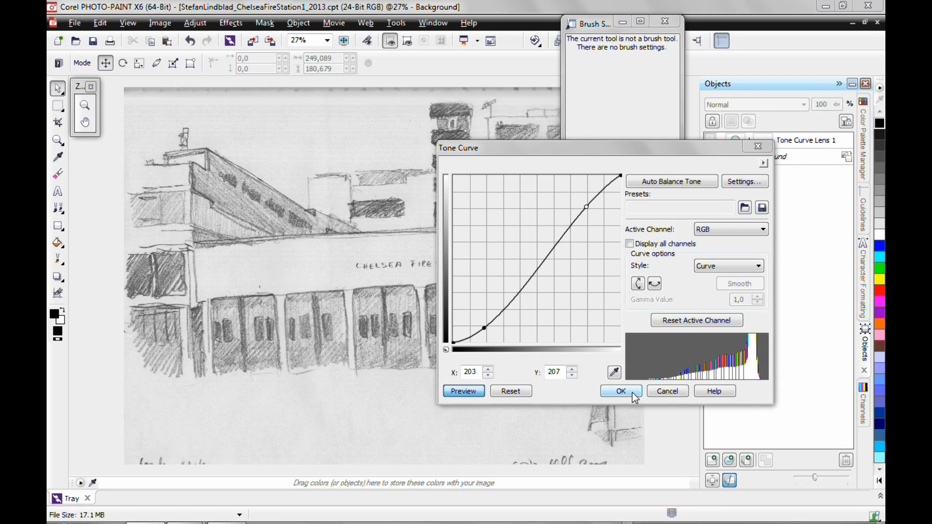
mouse_move(543, 348)
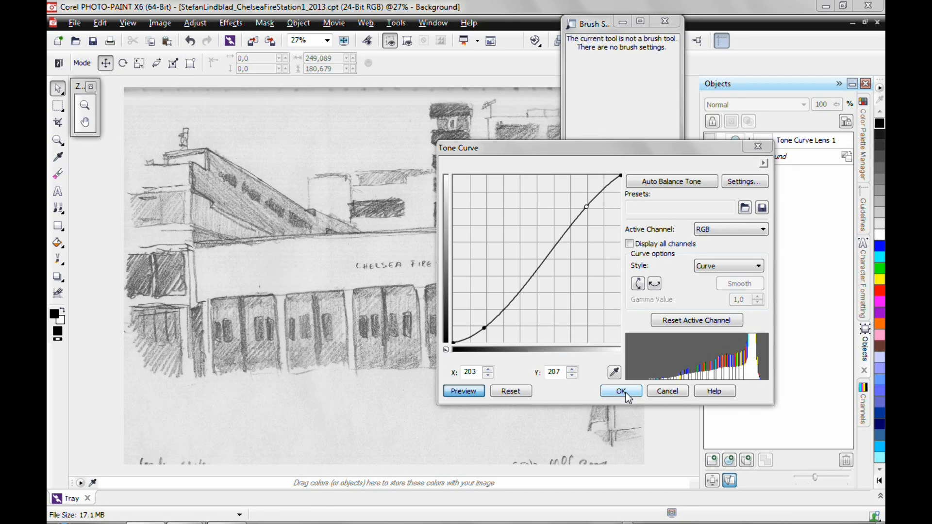
left_click(620, 391)
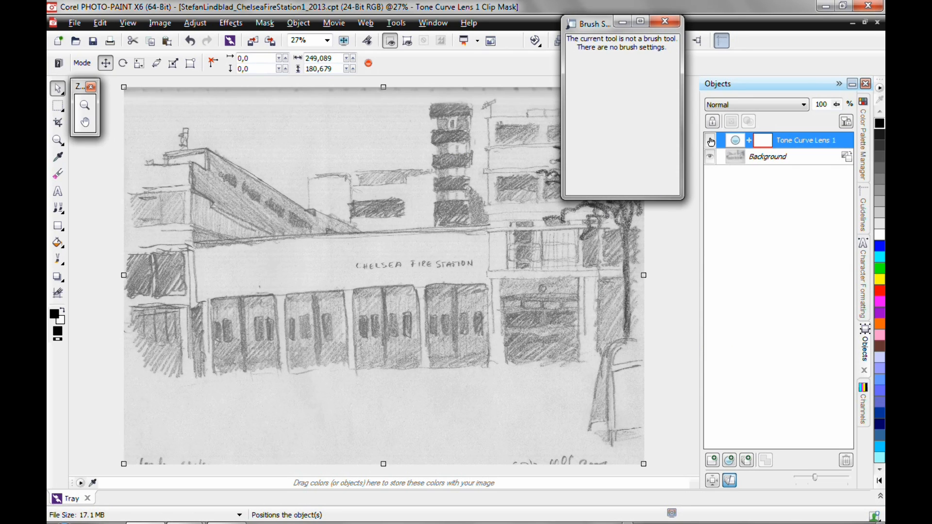
left_click(708, 142)
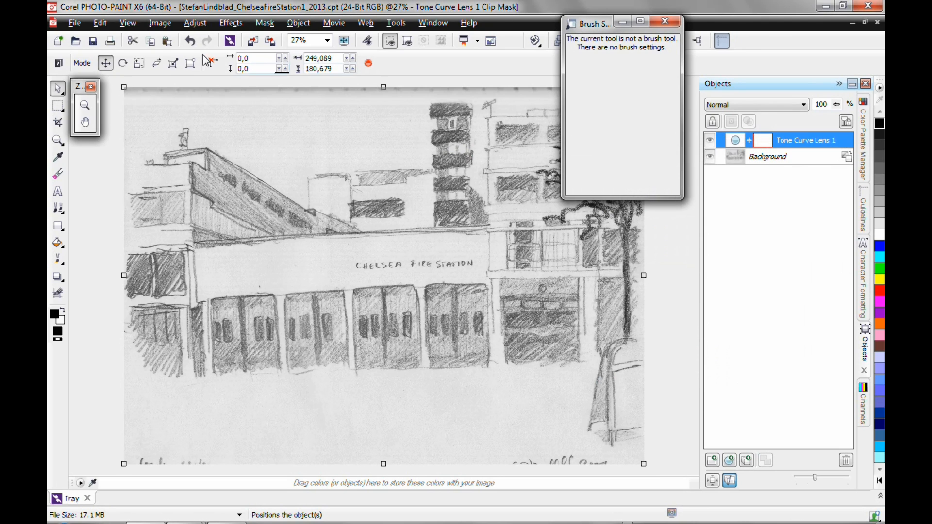
left_click(194, 22)
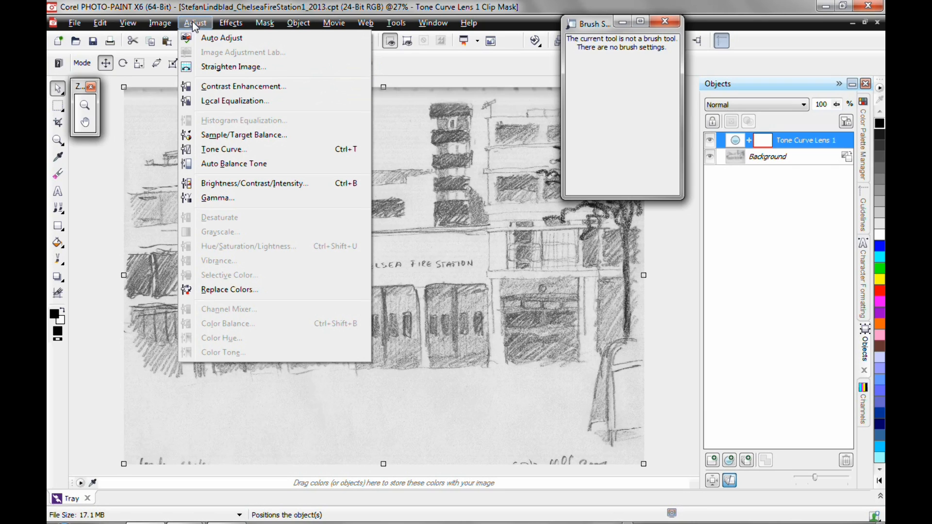
- Dismiss the Adjust menu and start another new lens, choosing Contrast Enhancement
left_click(231, 22)
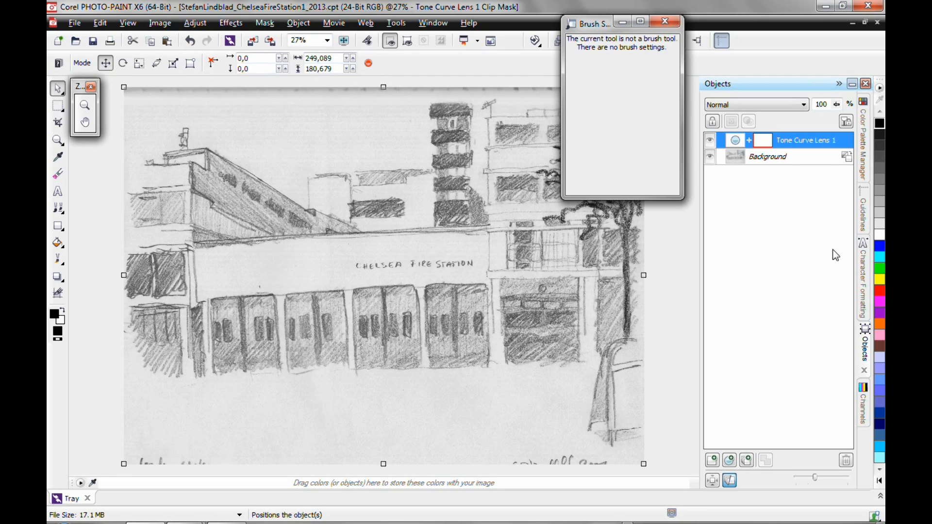
mouse_move(729, 460)
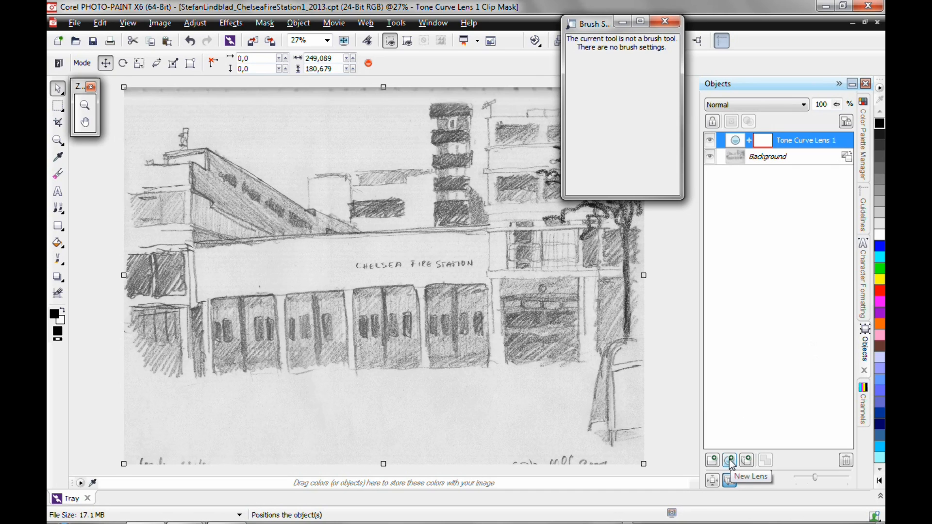
left_click(729, 460)
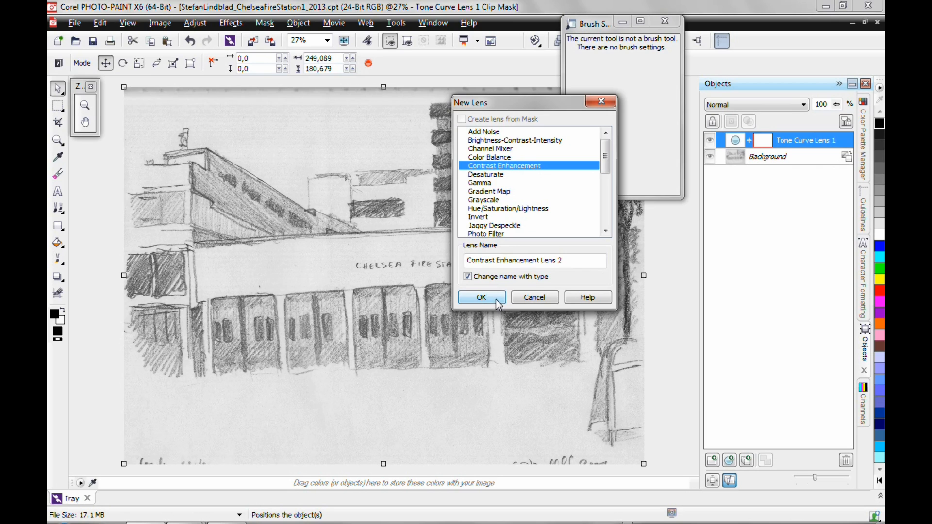
- Create a Contrast Enhancement lens with input clipping 68–240 to darken the pencil lines
left_click(481, 297)
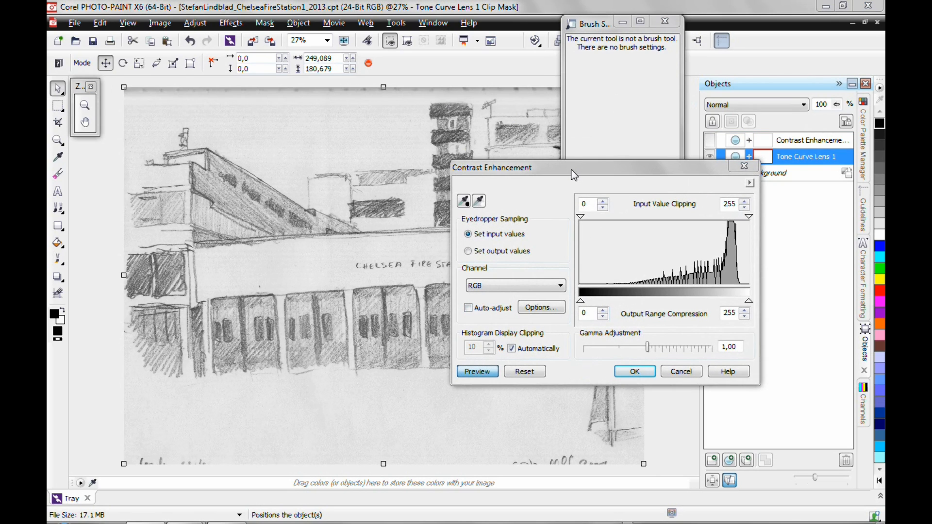
left_click_drag(571, 167, 508, 97)
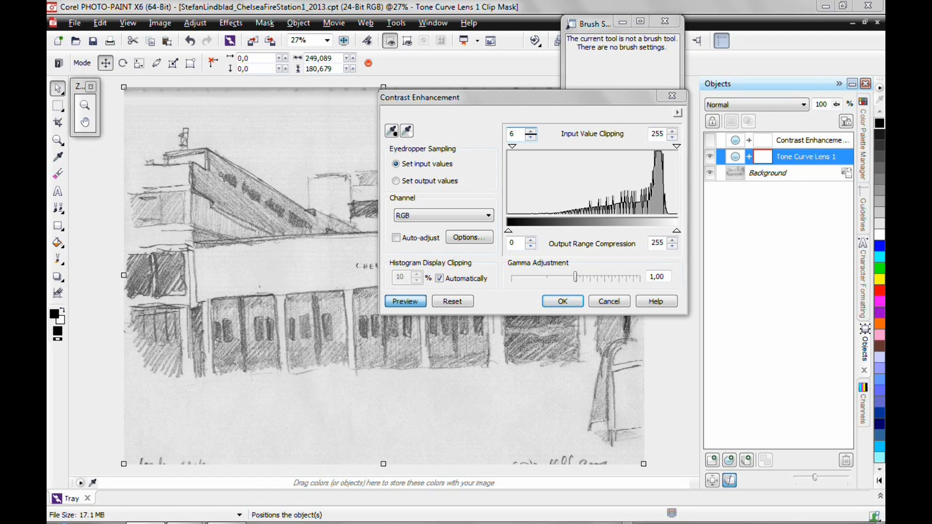
type("68")
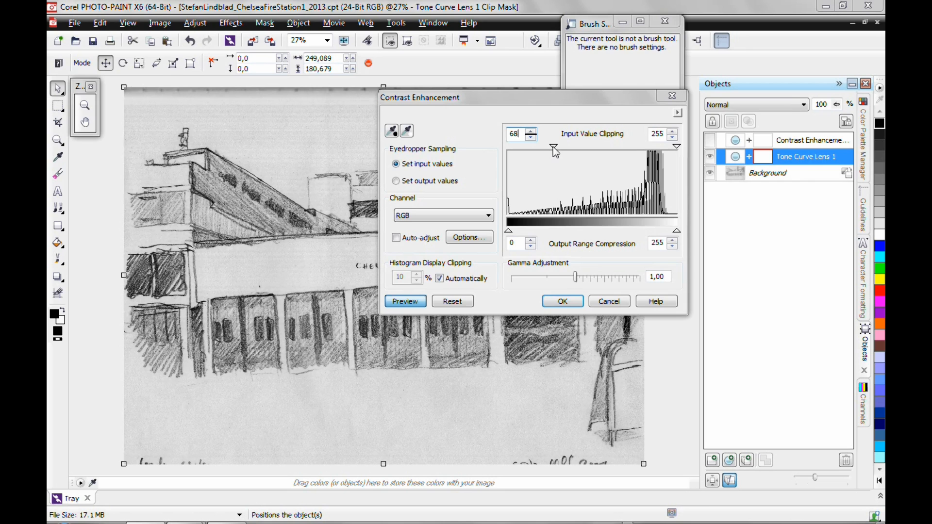
left_click_drag(553, 147, 576, 147)
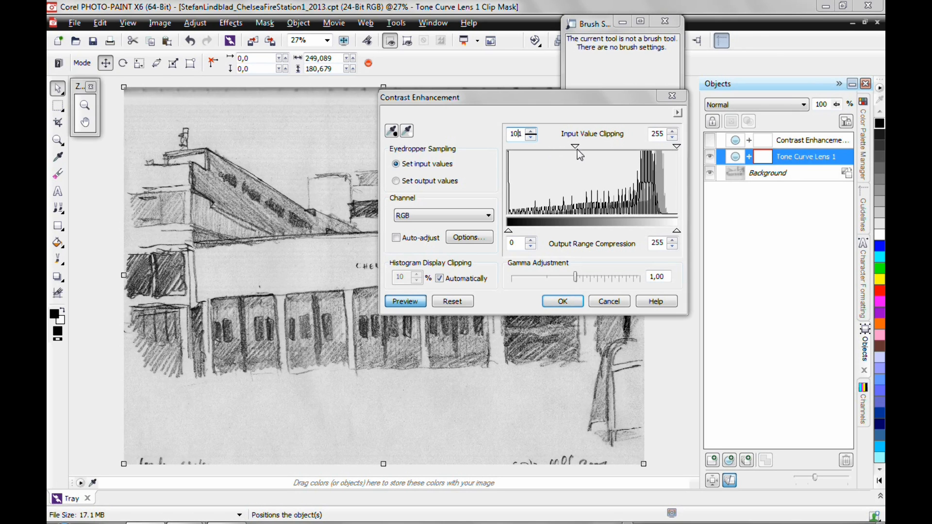
left_click_drag(575, 147, 627, 146)
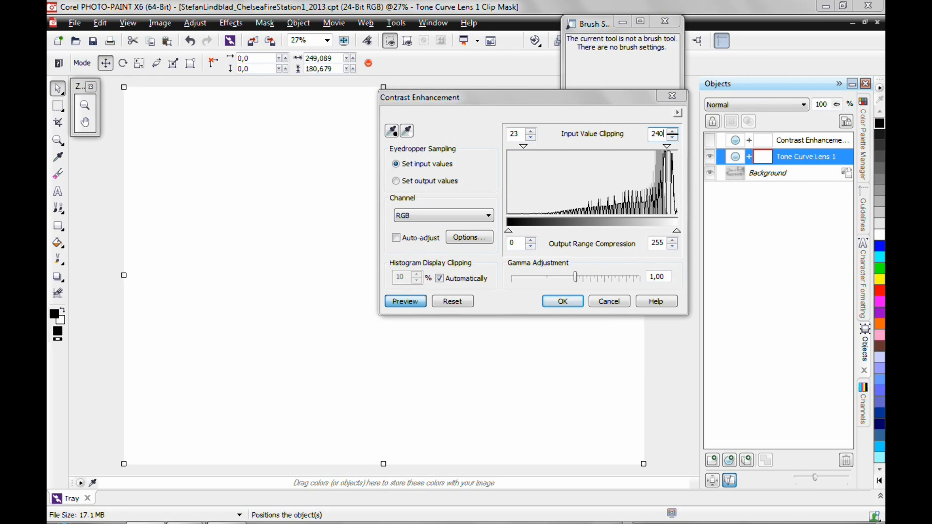
left_click(404, 301)
type("68")
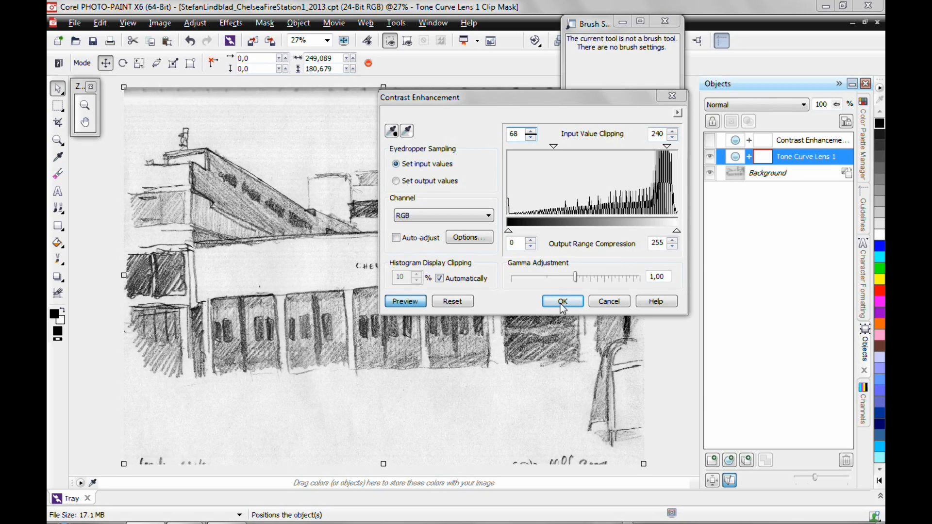
left_click(561, 301)
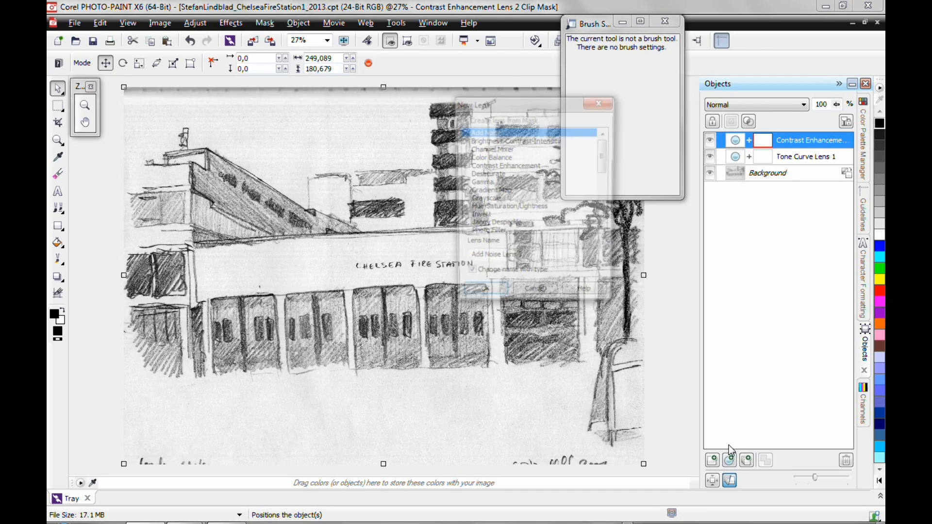
- Add a Brightness-Contrast-Intensity lens with contrast settled at about 74 to whiten the paper
left_click(514, 140)
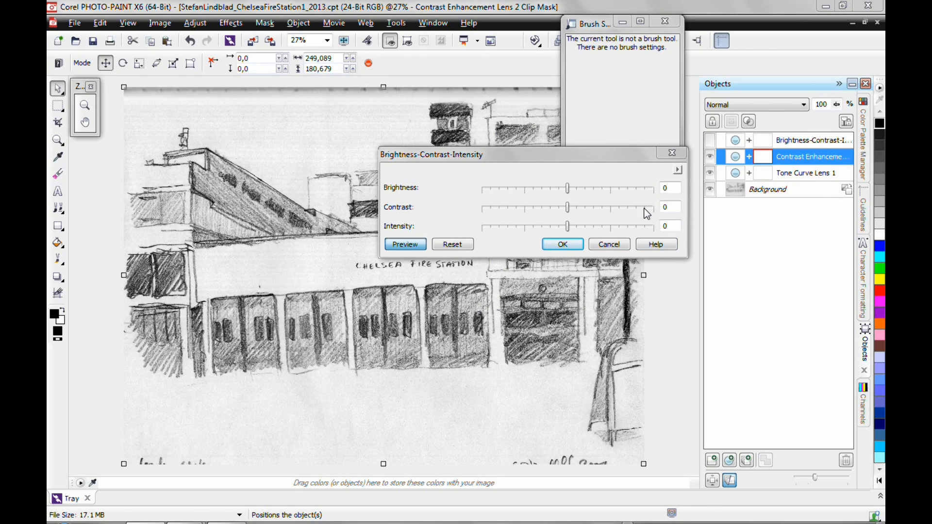
left_click_drag(565, 207, 644, 207)
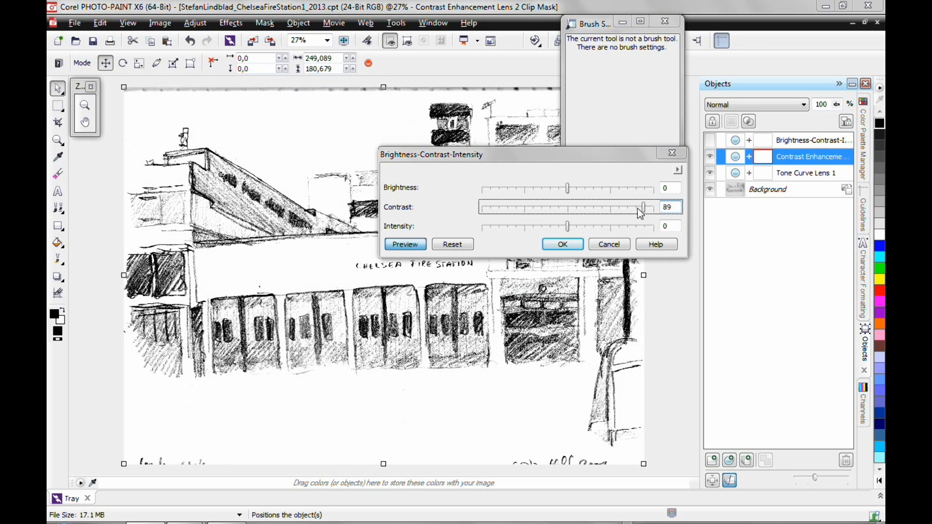
left_click_drag(644, 207, 635, 207)
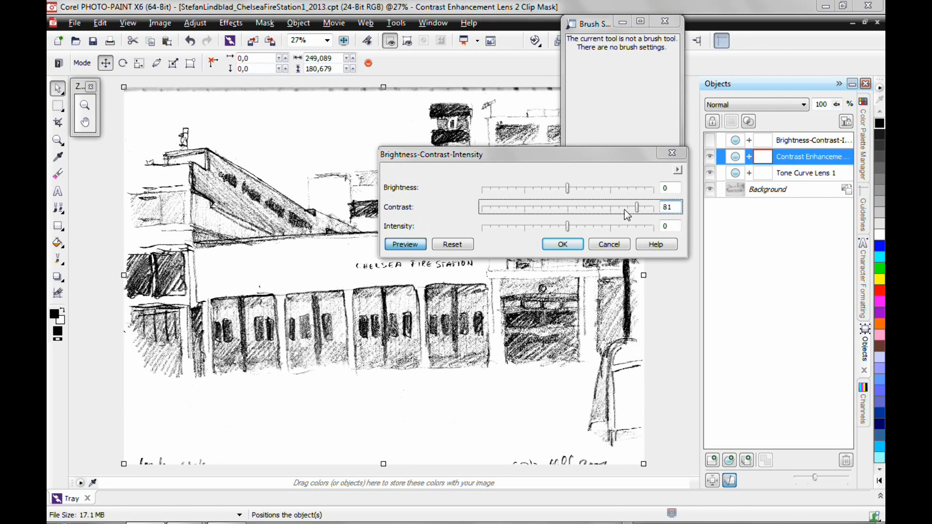
left_click_drag(637, 207, 630, 207)
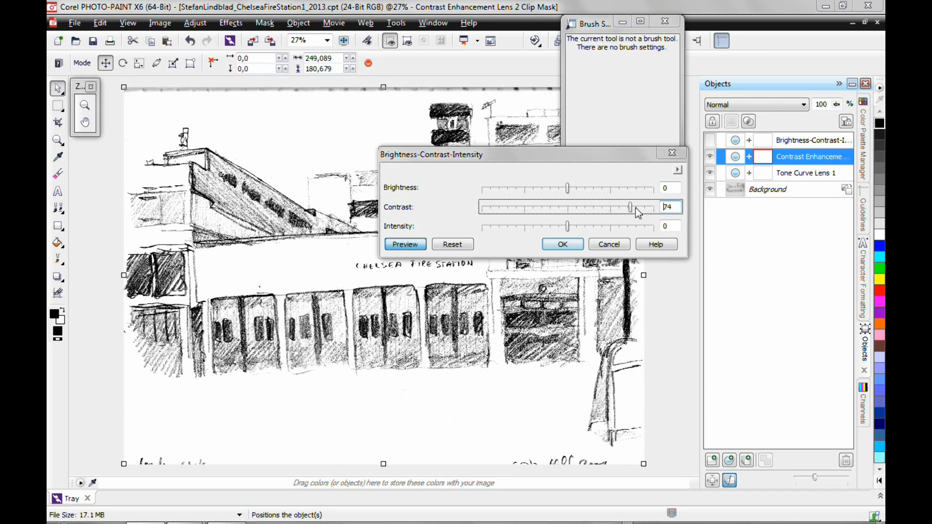
left_click(561, 244)
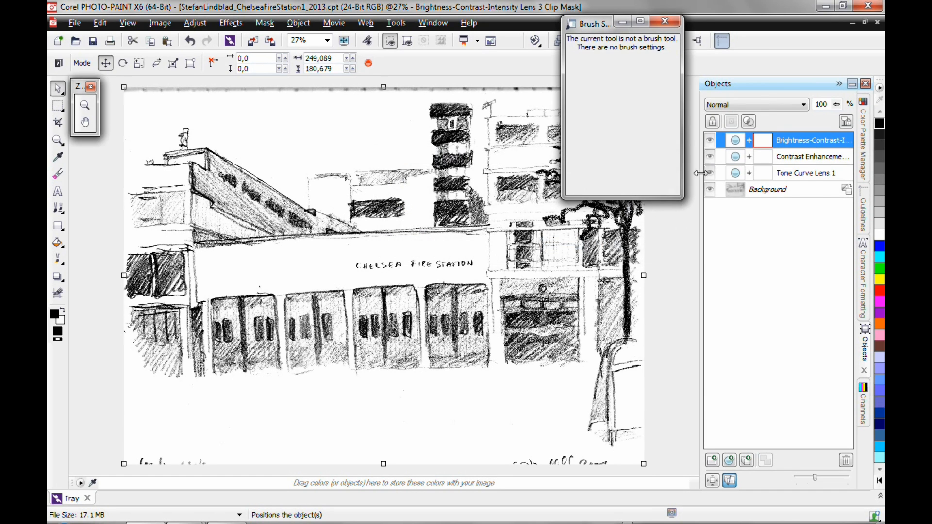
- Re-edit Tone Curve Lens 1, lowering its upper point to about 203/190 to darken light tones
left_click(805, 172)
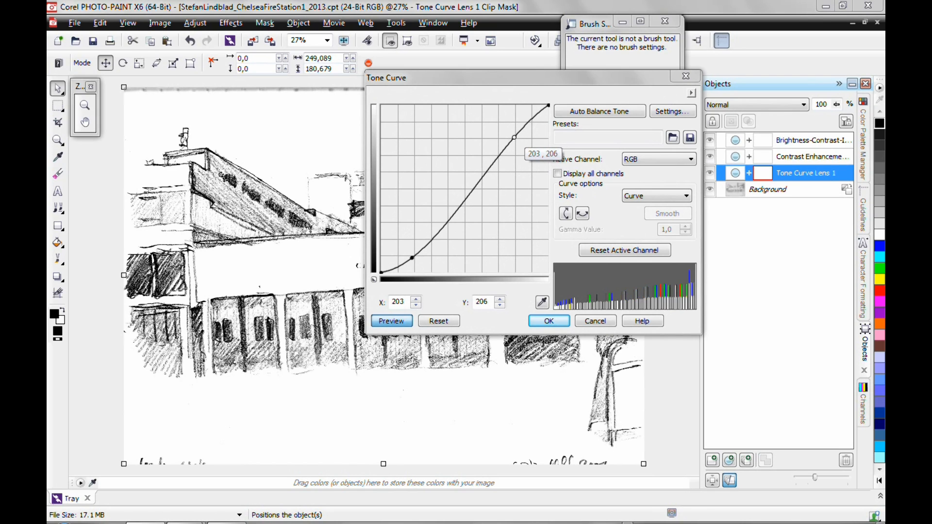
left_click_drag(514, 137, 515, 143)
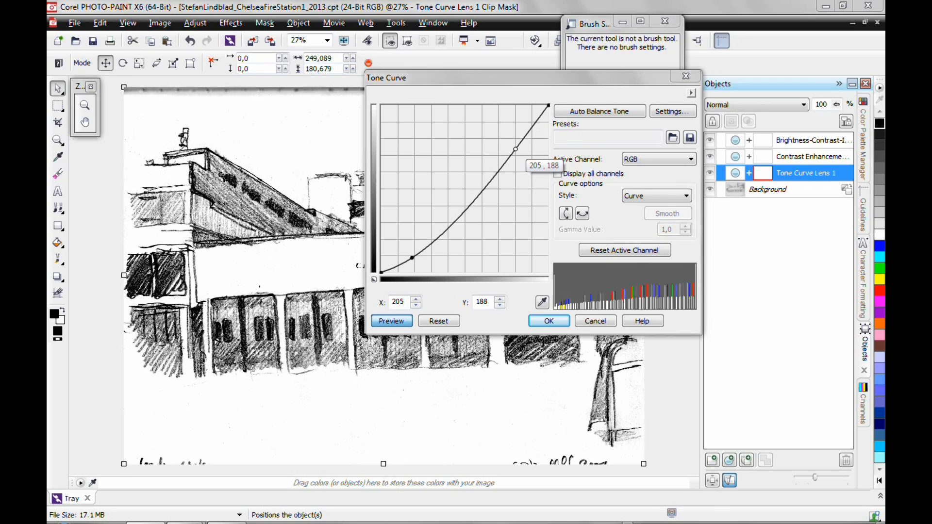
left_click_drag(515, 148, 514, 147)
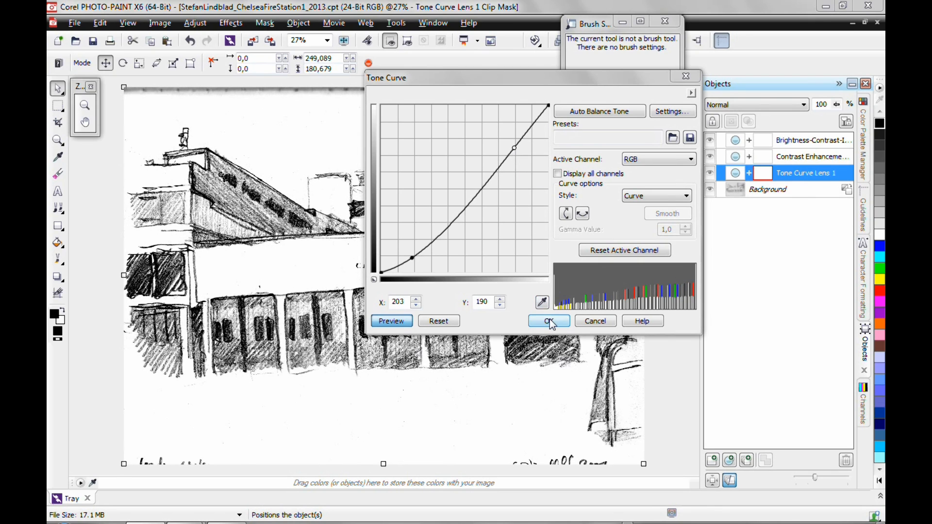
left_click(544, 321)
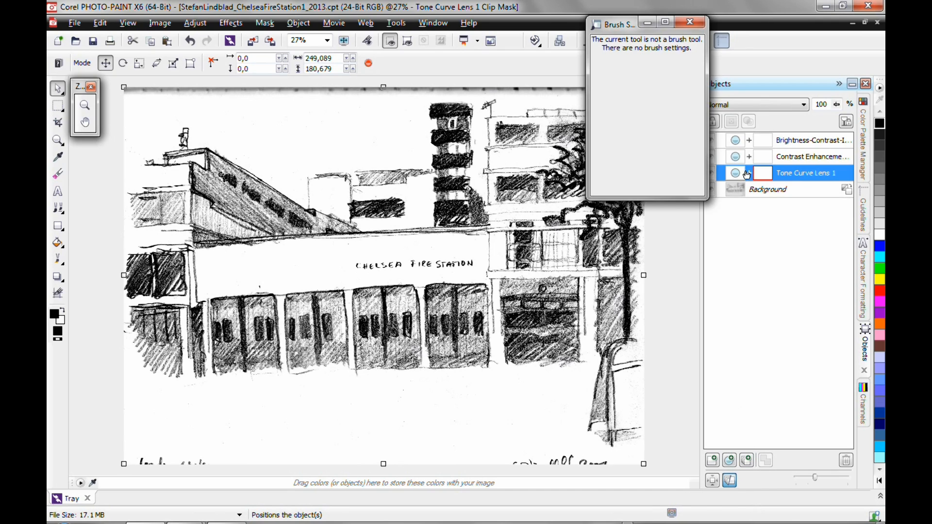
- Select the Background and create a new empty Object 4 above it
left_click(767, 190)
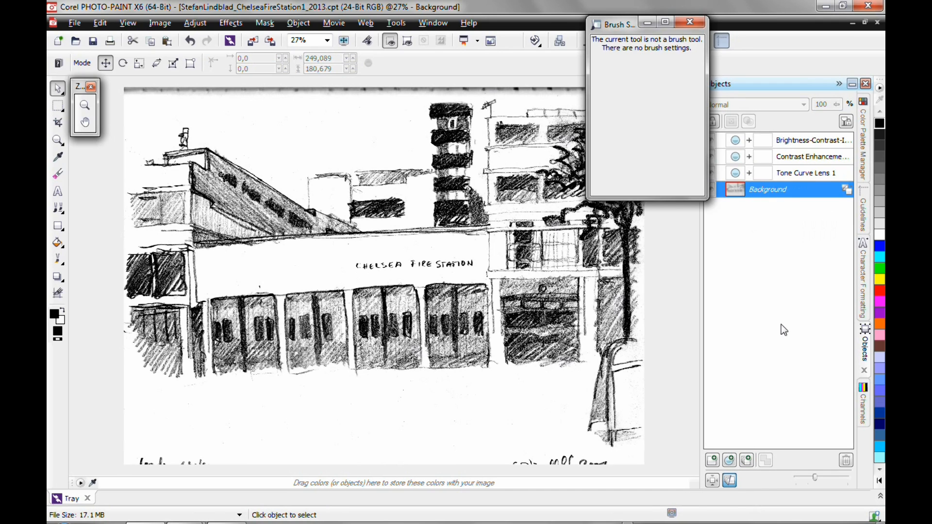
mouse_move(777, 192)
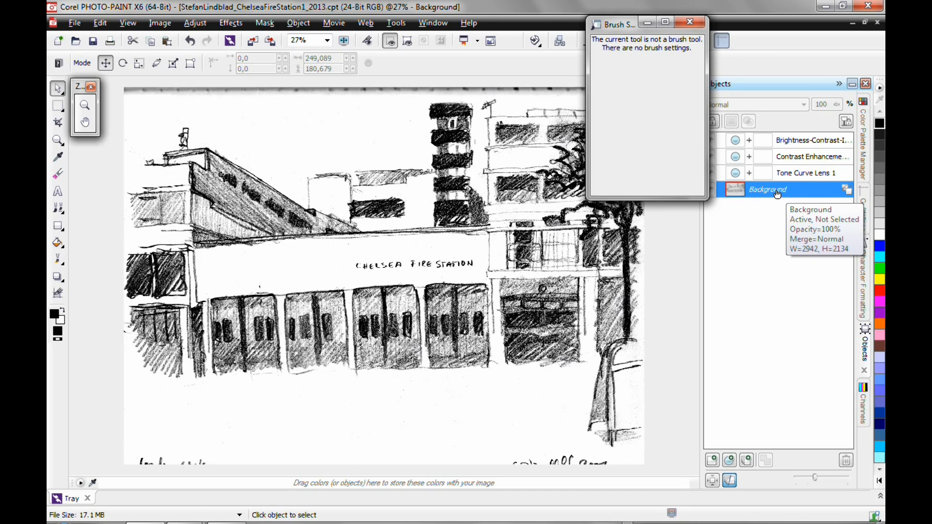
mouse_move(781, 192)
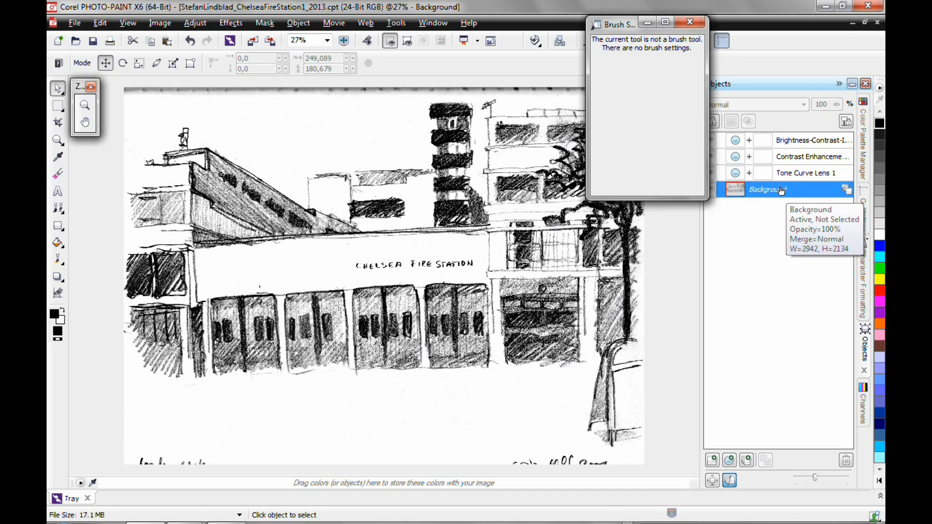
mouse_move(713, 460)
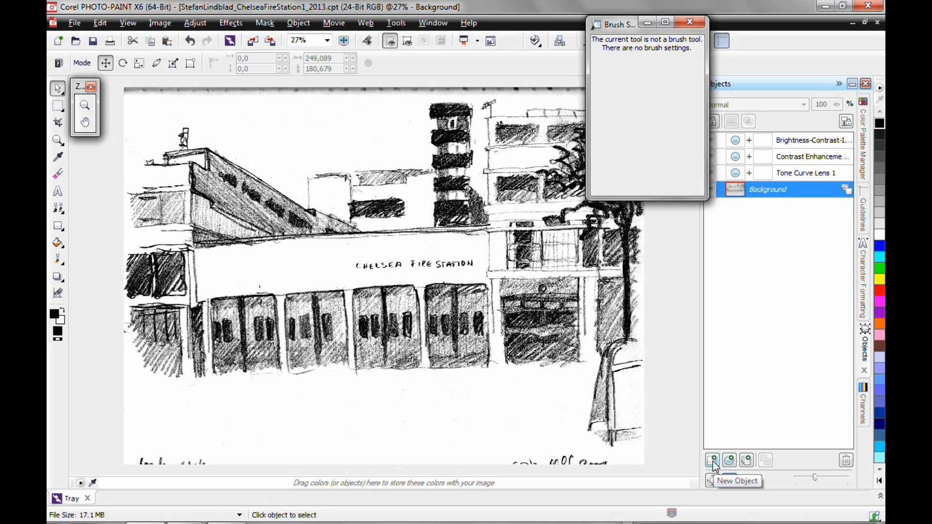
left_click(711, 459)
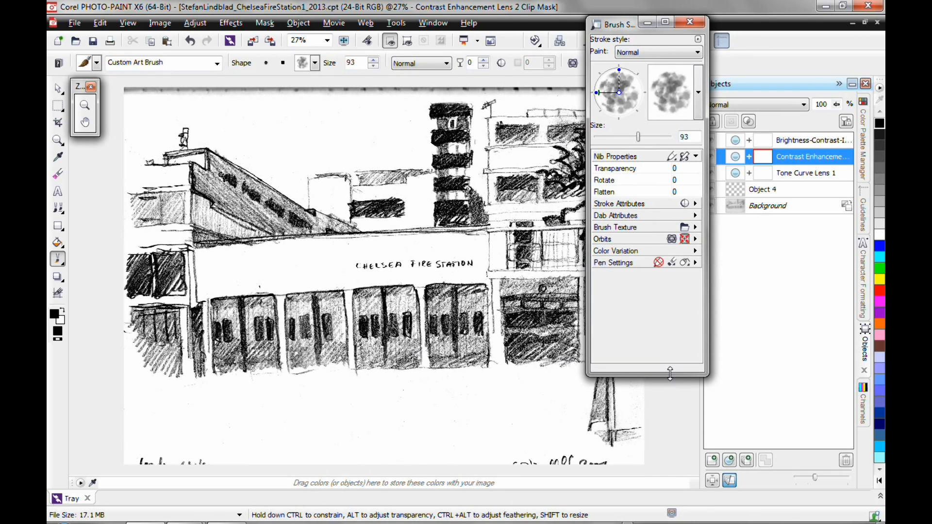
- Choose a round, fully soft-edged nib at size 100 from the nib picker
left_click(699, 92)
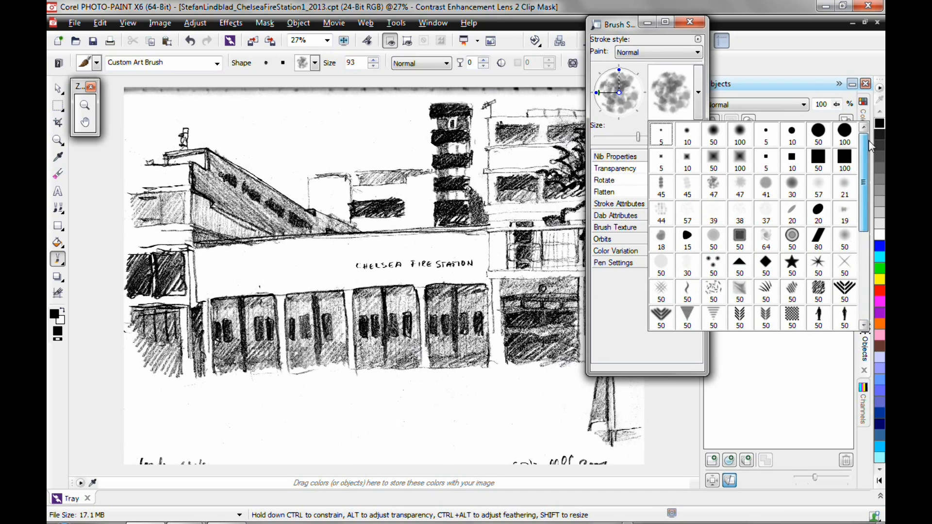
scroll("down", 3)
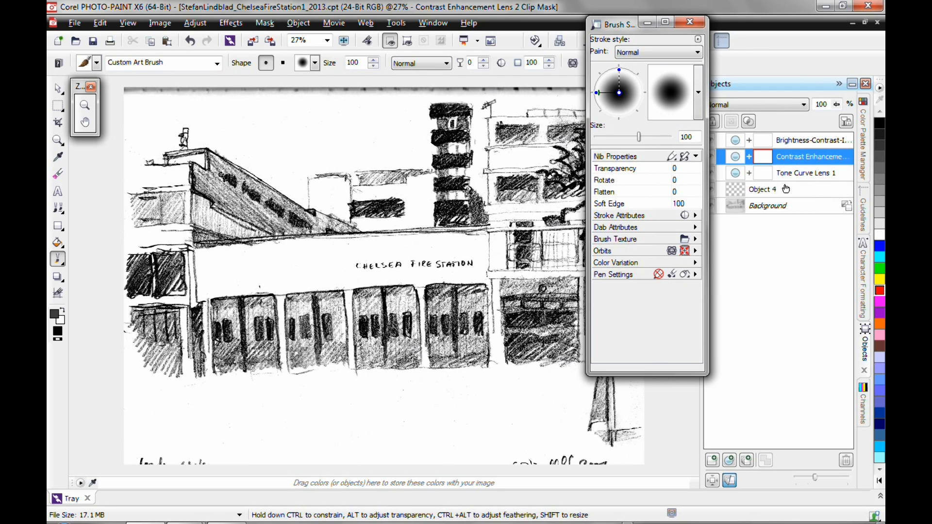
- Paint a thick red test stroke diagonally across the doors on Object 4
left_click(767, 189)
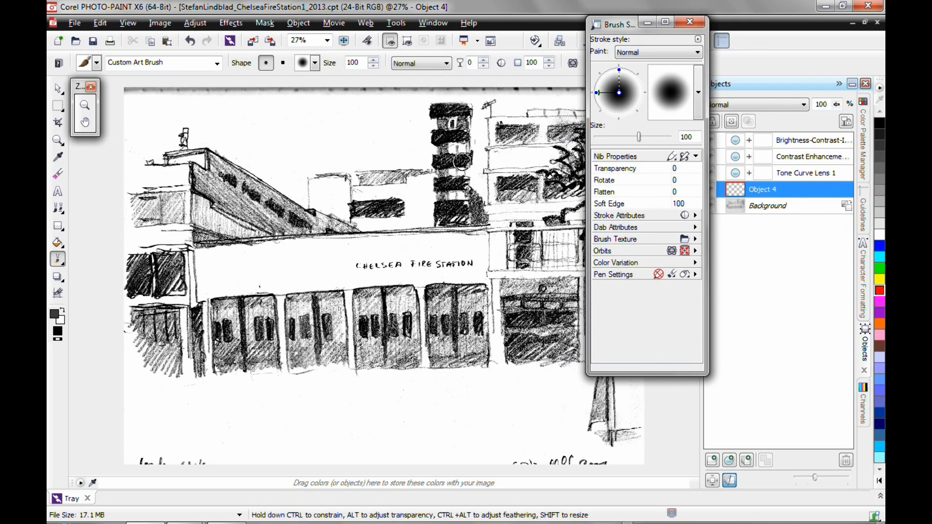
left_click_drag(467, 149, 324, 381)
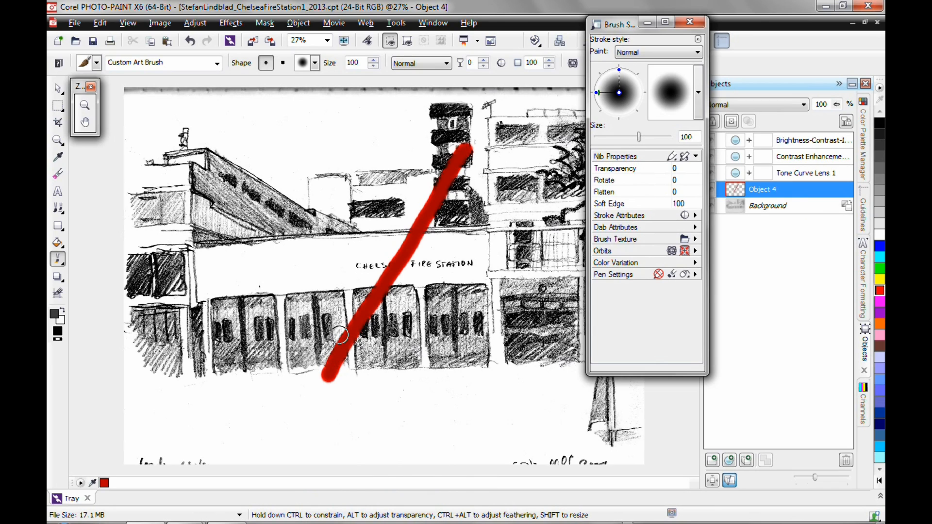
mouse_move(366, 321)
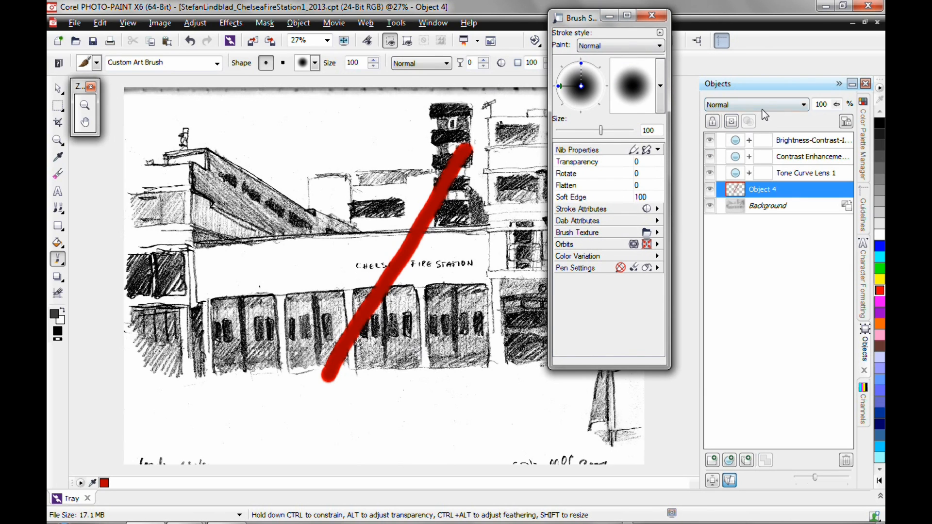
mouse_move(766, 107)
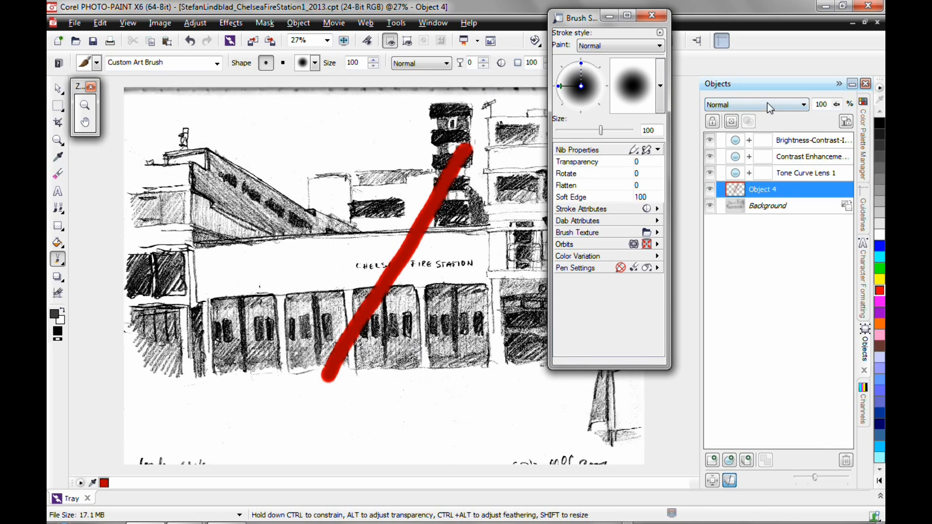
left_click(755, 105)
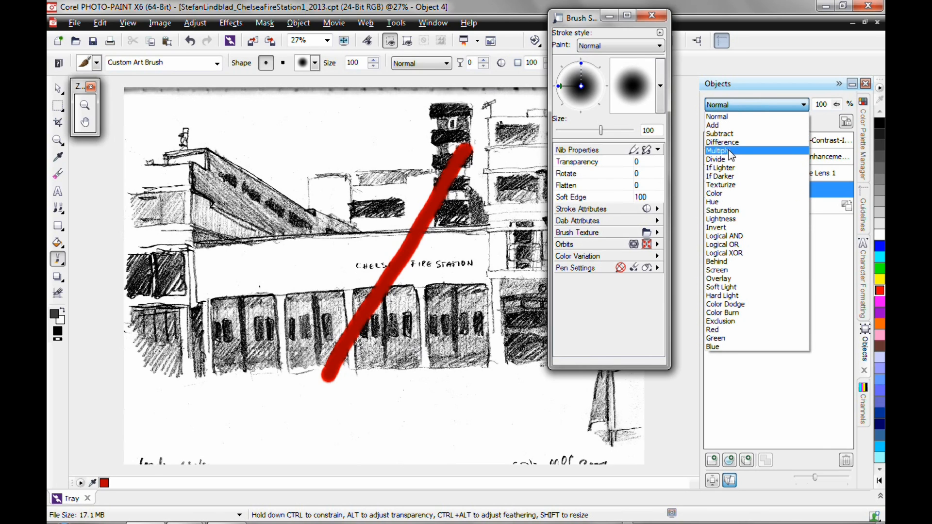
mouse_move(719, 176)
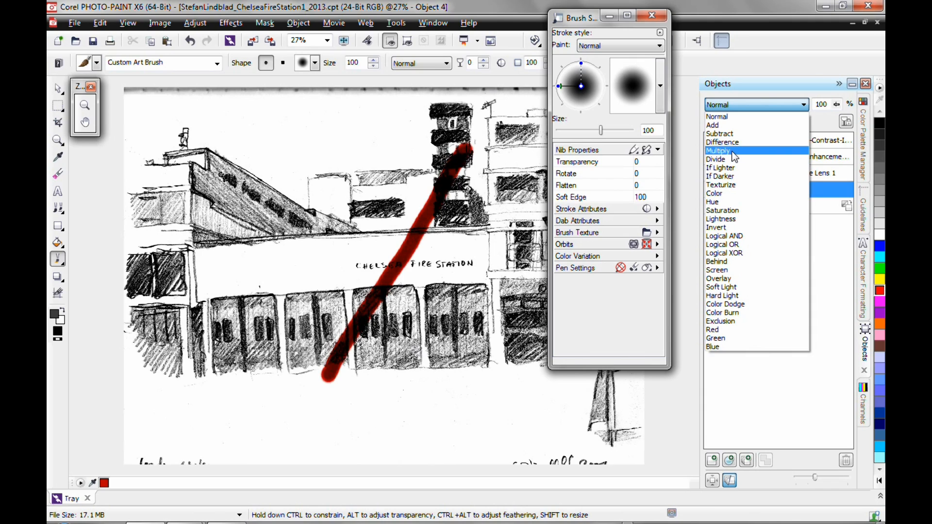
- Delete the test-stroke Object 4 and set the new Object 5 to Multiply merge mode
left_click(719, 151)
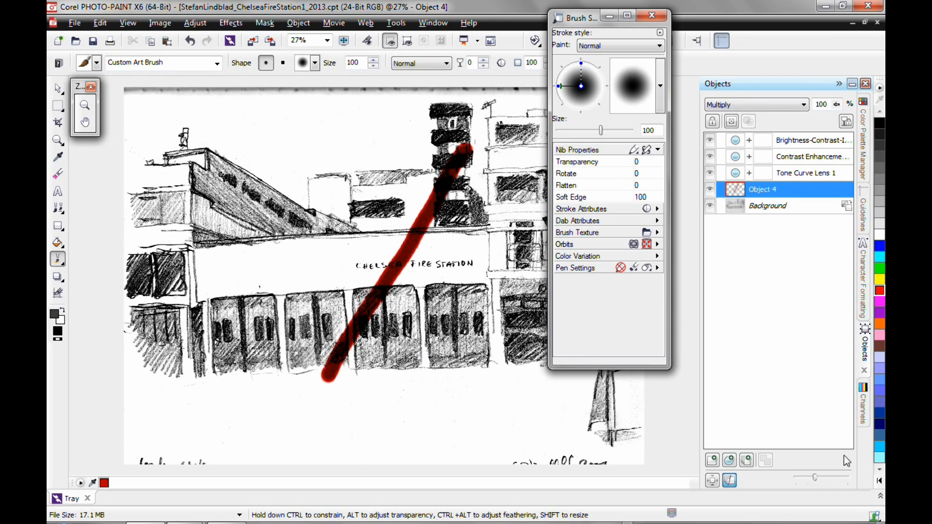
mouse_move(846, 463)
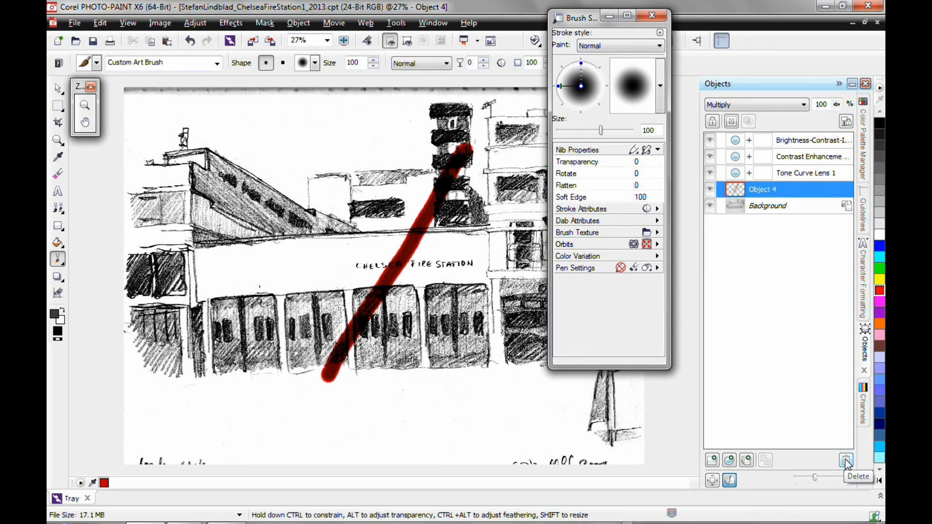
left_click(845, 460)
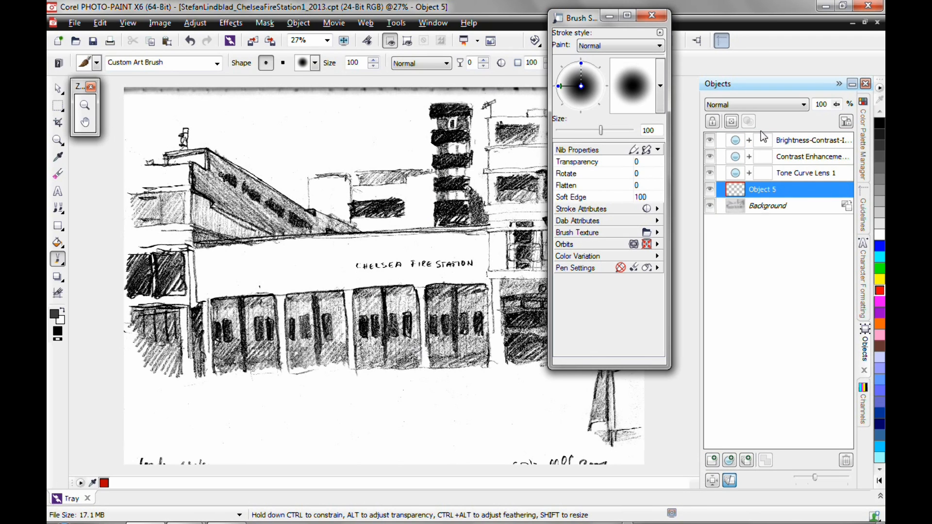
left_click(756, 105)
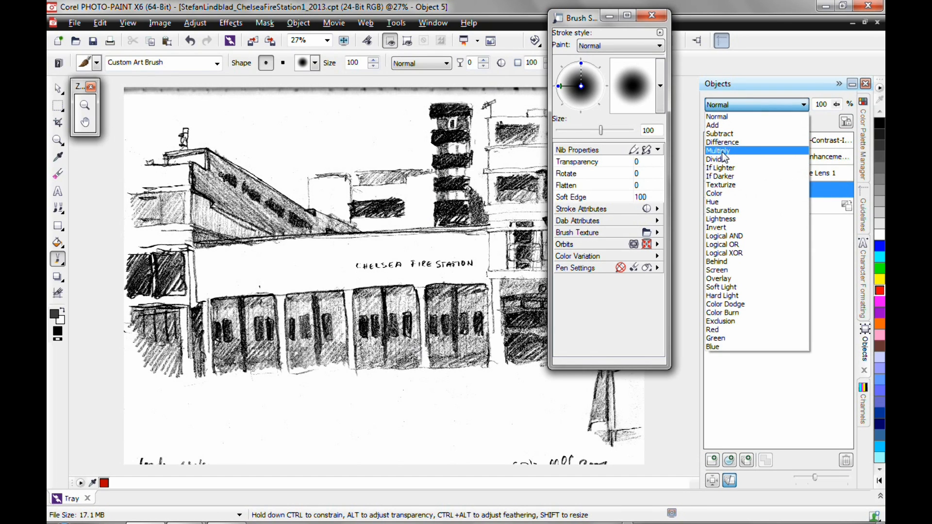
left_click(718, 150)
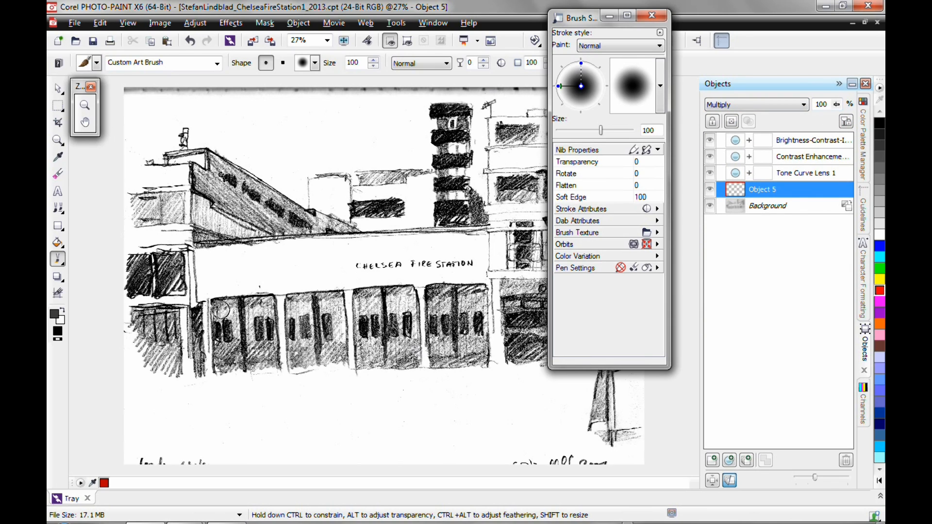
- Paint the leftmost fire-station door red on Object 5
left_click_drag(224, 306, 271, 359)
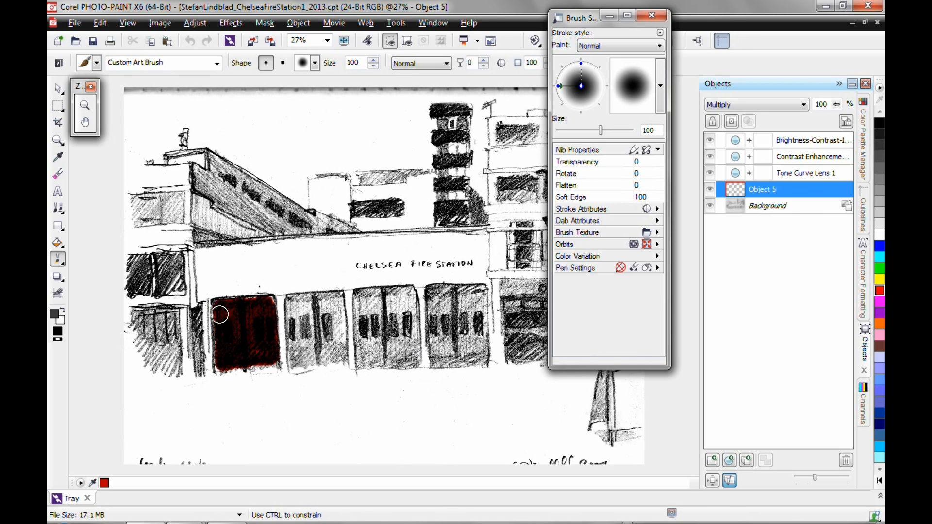
left_click_drag(219, 313, 269, 325)
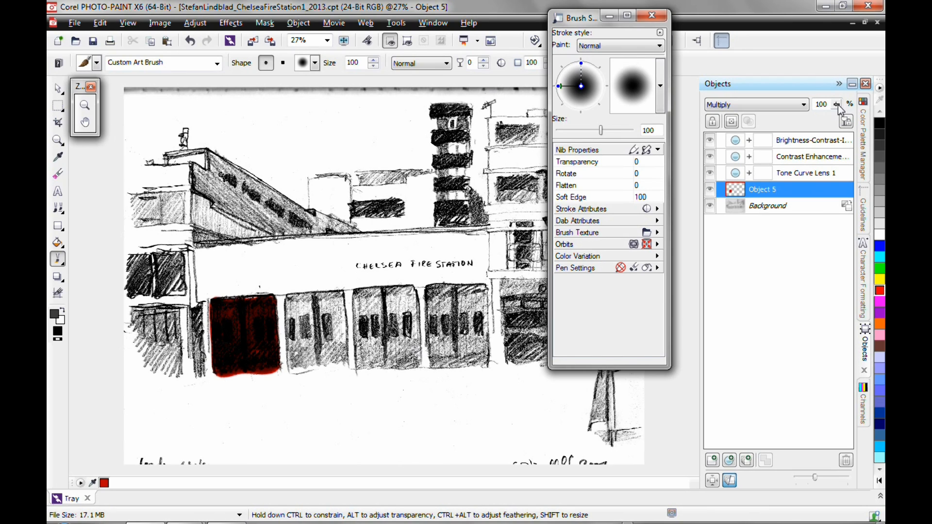
- Lower Object 5's opacity to 40 so the red tints the sketch lightly
left_click_drag(836, 105, 826, 105)
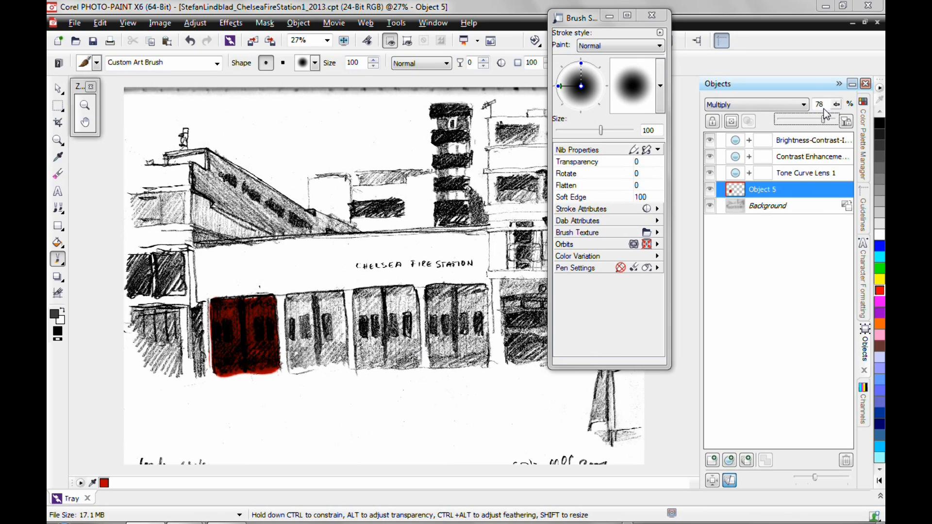
left_click_drag(826, 119, 806, 119)
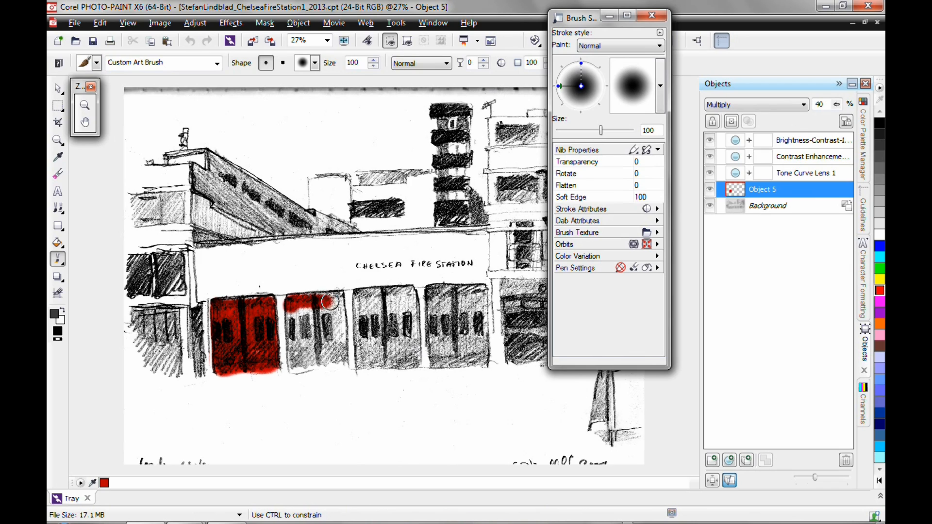
- Paint the second, third and fourth garage doors red so all four match
left_click_drag(330, 301, 309, 359)
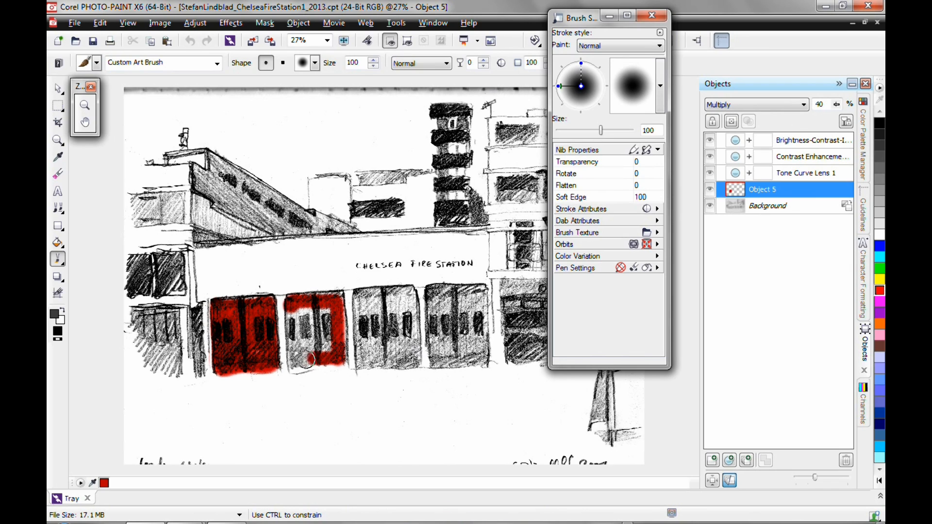
left_click_drag(311, 357, 320, 309)
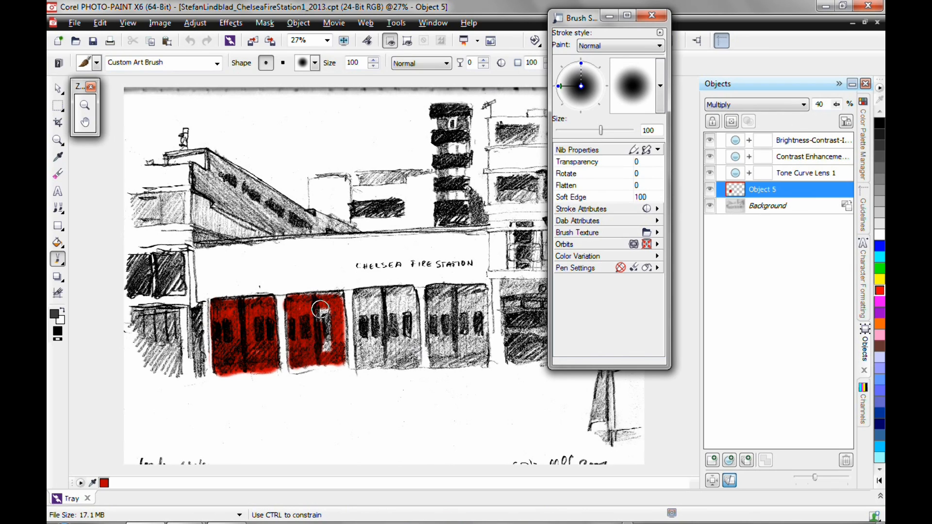
left_click_drag(319, 308, 338, 300)
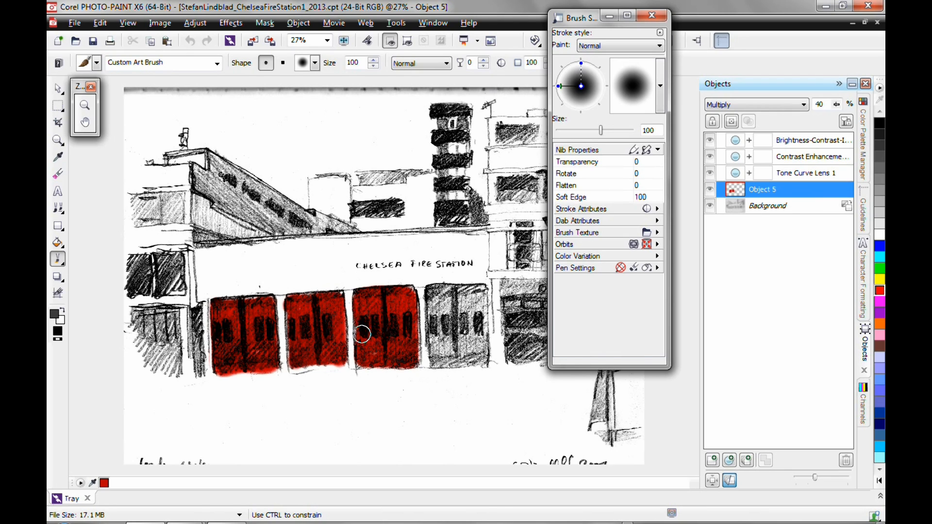
mouse_move(437, 288)
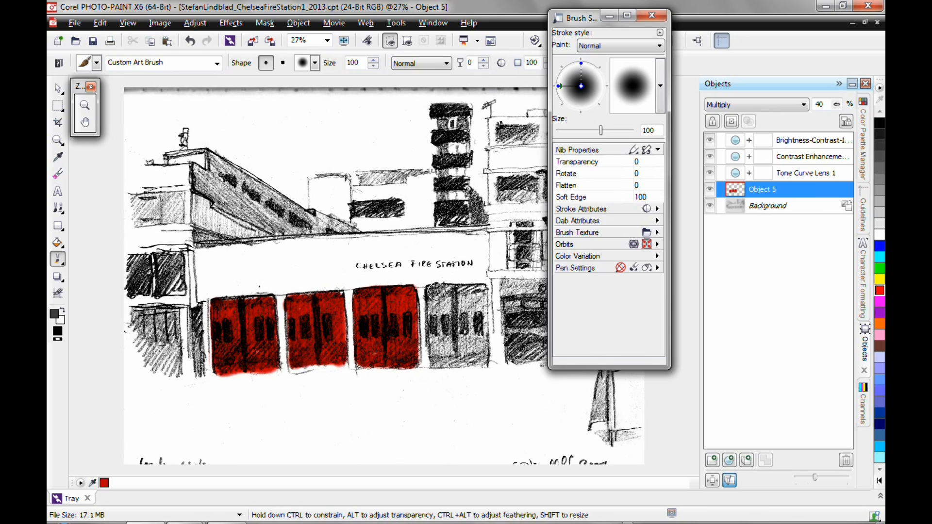
left_click_drag(429, 291, 476, 330)
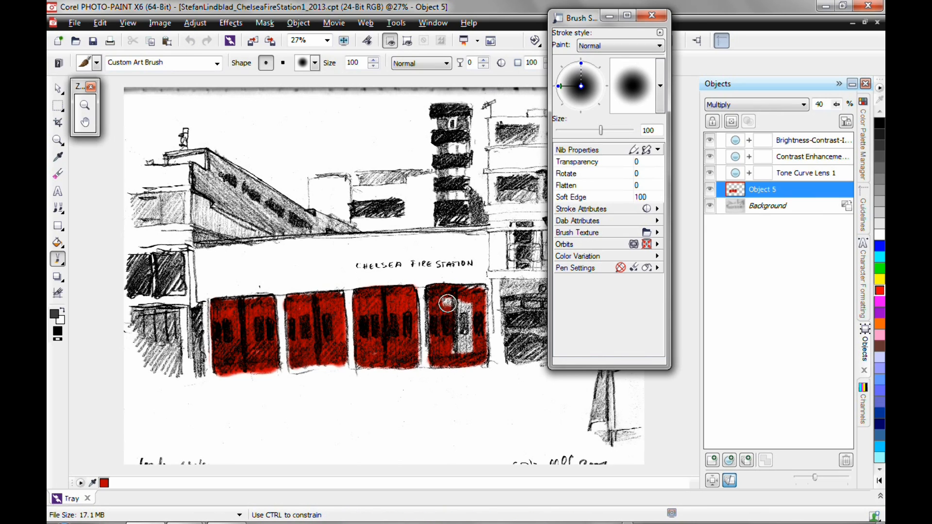
left_click_drag(448, 304, 476, 296)
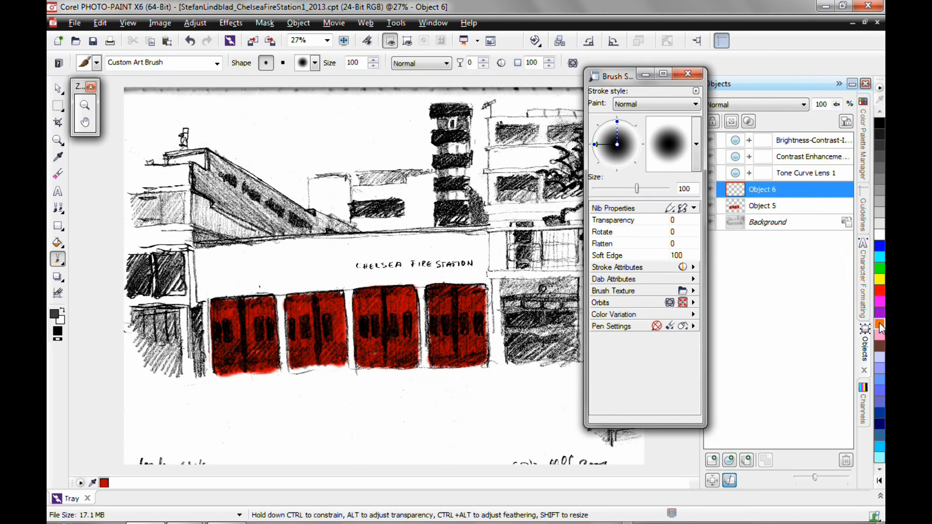
- Make Brown #996633 the foreground painting colour for the new Object 6
left_click(881, 324)
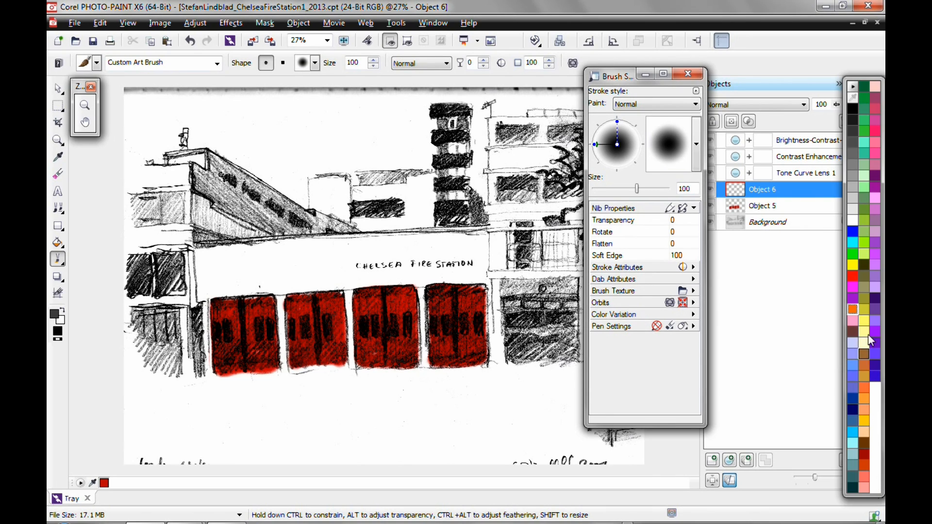
mouse_move(865, 287)
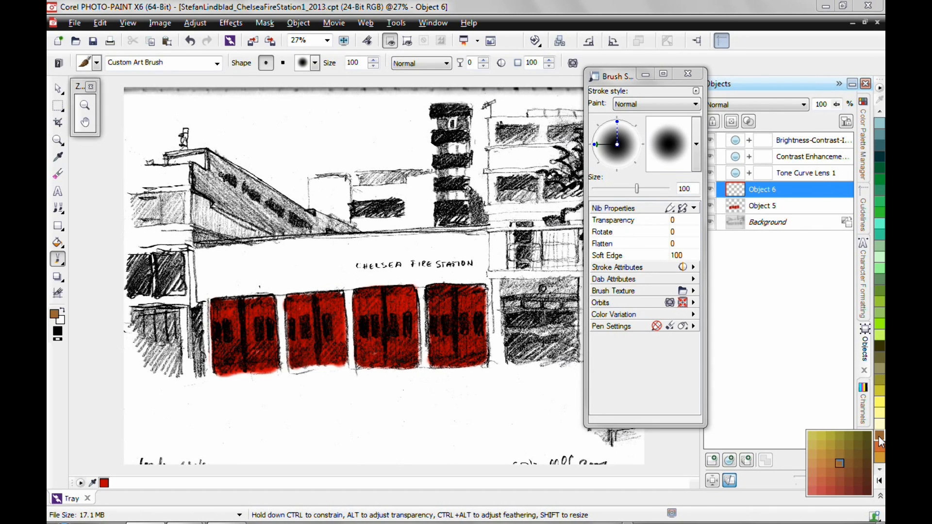
mouse_move(841, 485)
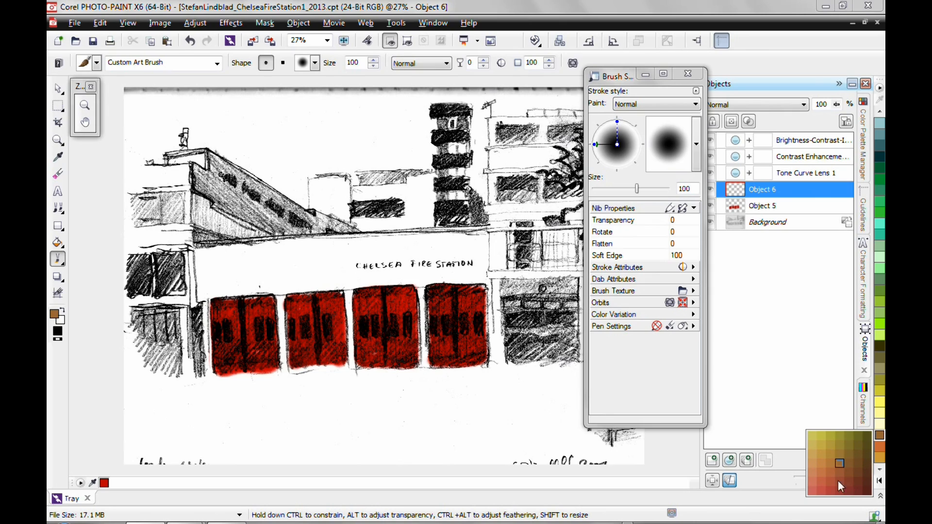
mouse_move(845, 465)
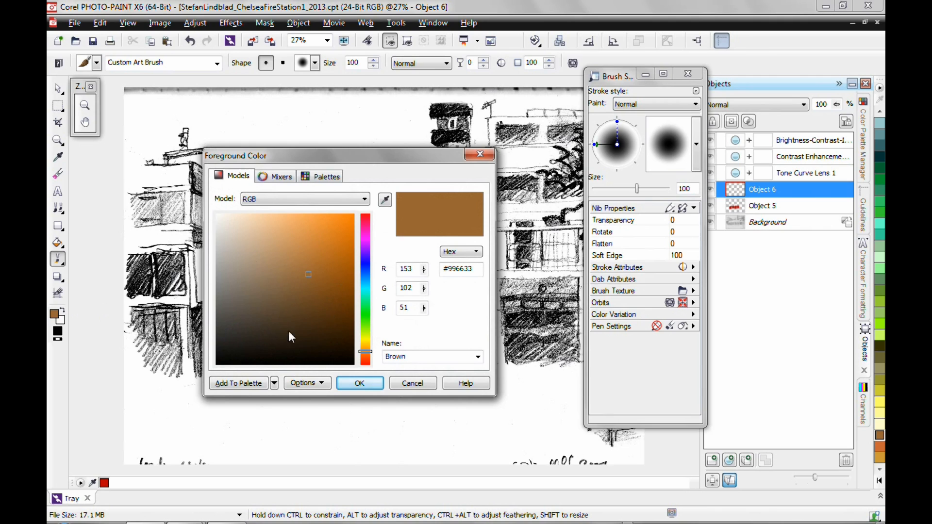
mouse_move(314, 268)
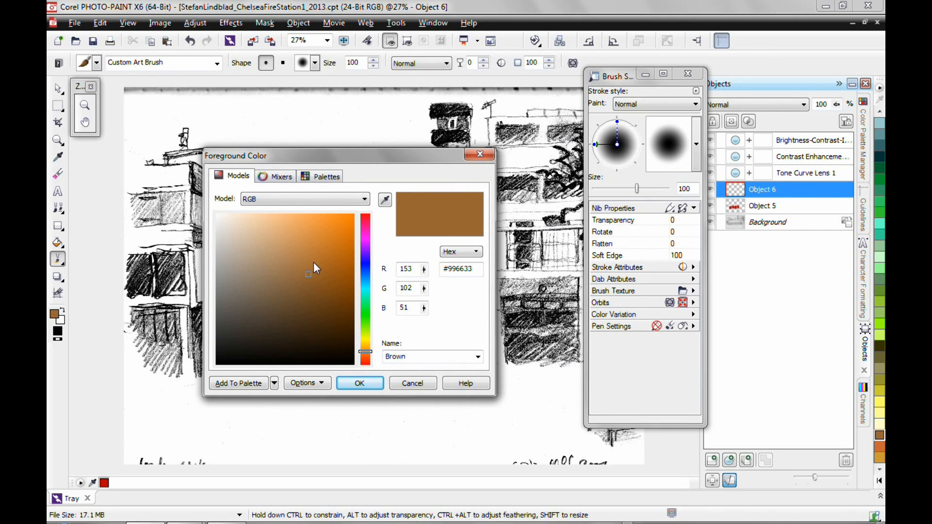
left_click(360, 383)
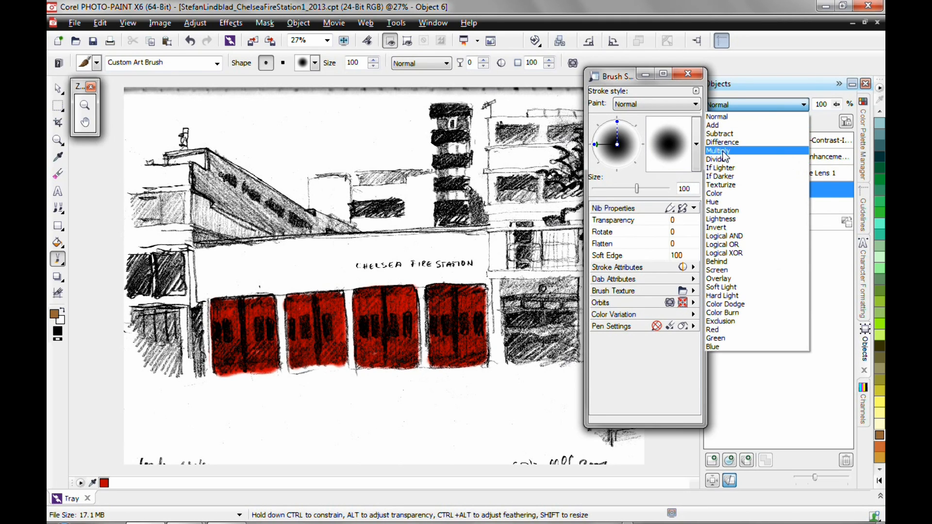
- Set Object 6 to Multiply and brush brown over the slanted roof and lower-left building
left_click(718, 150)
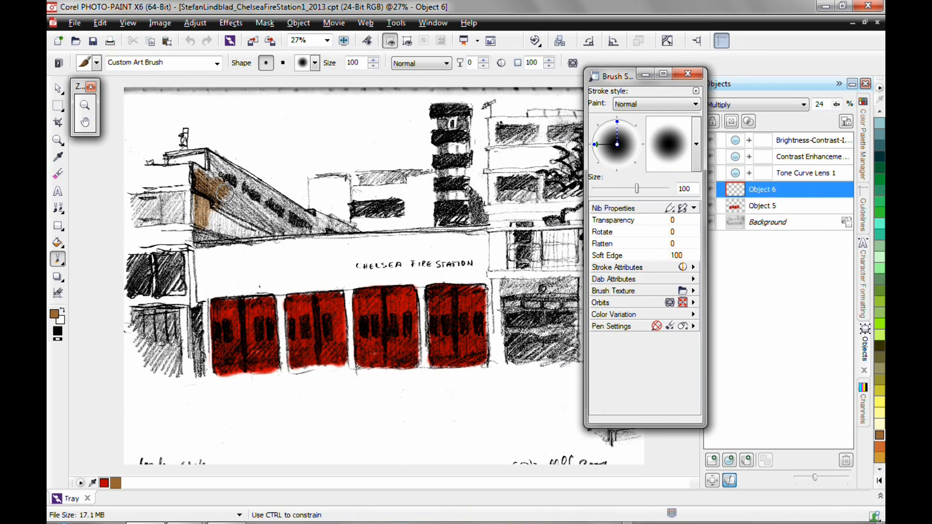
left_click_drag(214, 184, 297, 213)
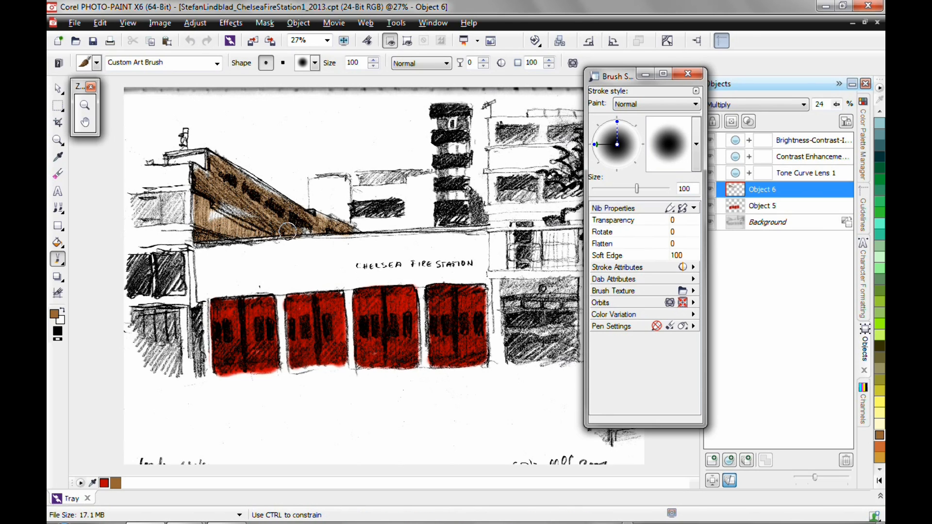
left_click_drag(288, 232, 268, 217)
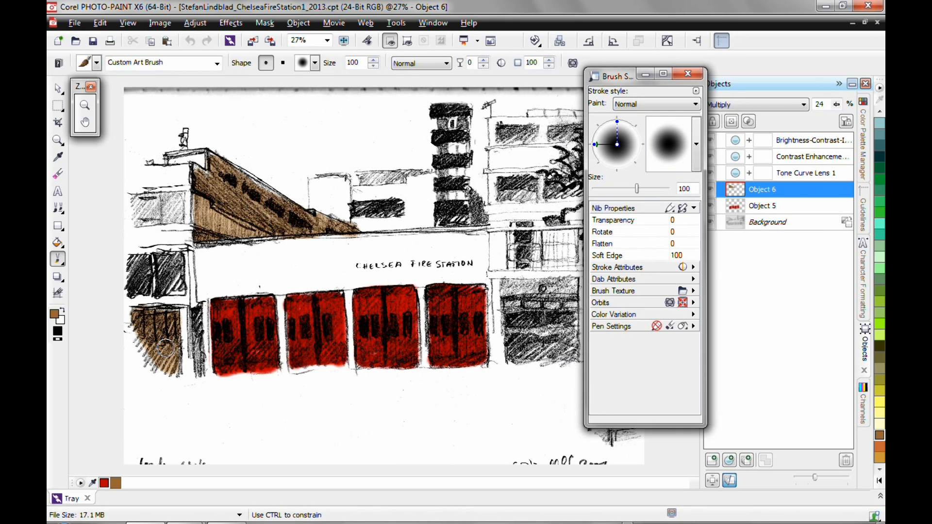
left_click_drag(166, 351, 175, 371)
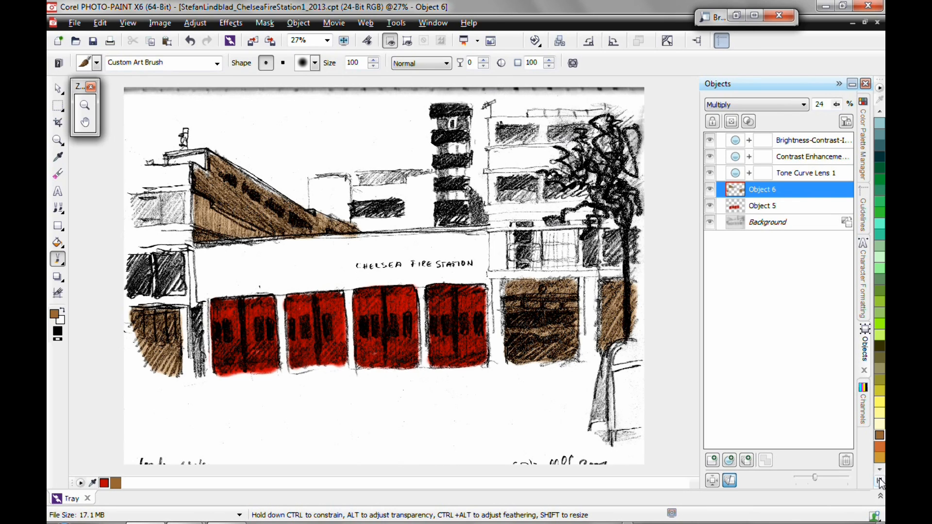
mouse_move(880, 481)
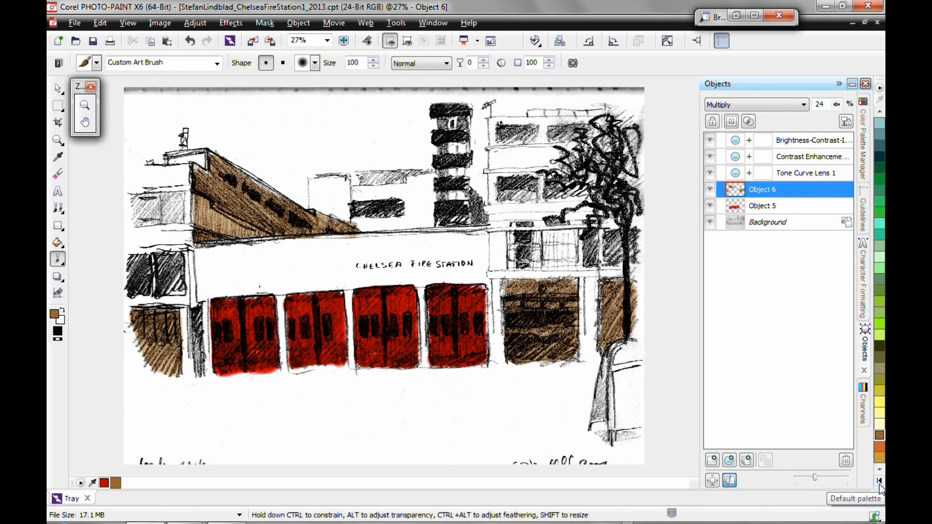
- Restore the Default palette, set Object 7 to Multiply and brush first light-blue sky strokes above the roof
left_click(881, 480)
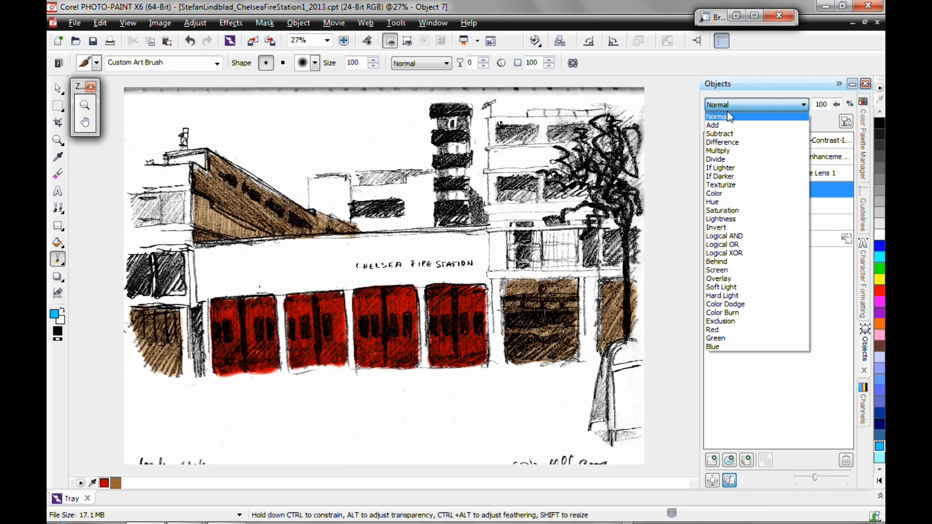
left_click(719, 150)
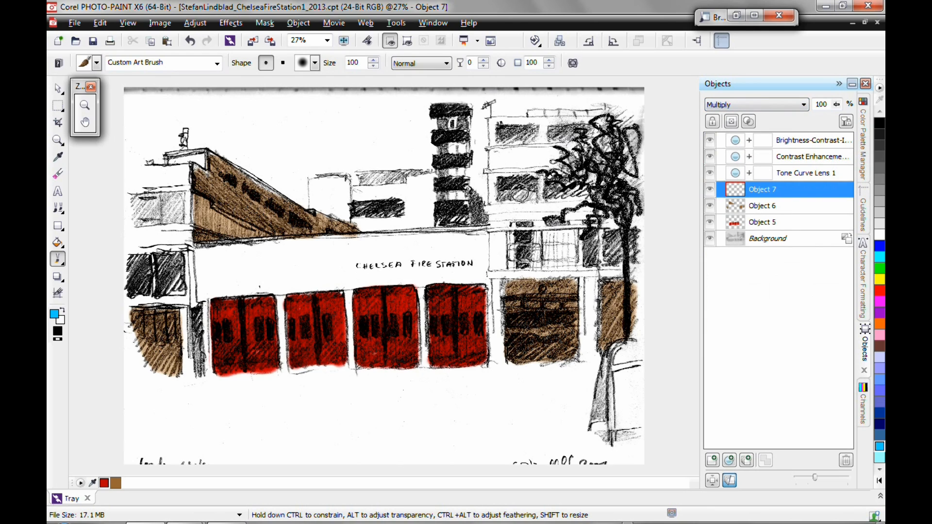
left_click_drag(292, 181, 205, 128)
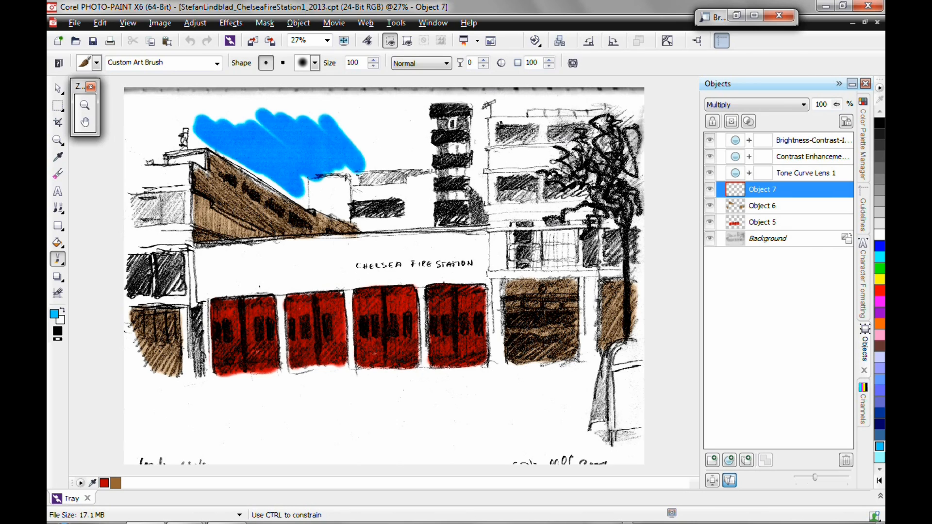
left_click_drag(350, 137, 440, 136)
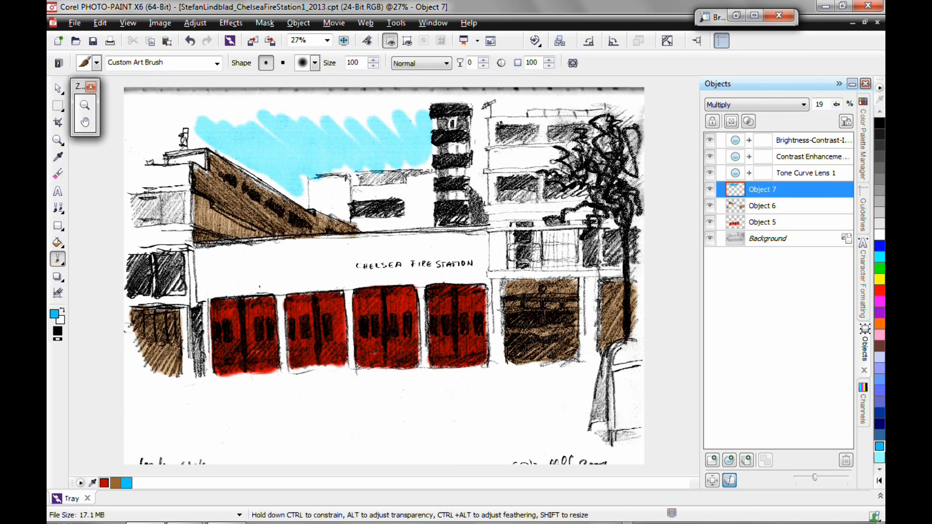
- Brush light blue across the sky around the tower and along the full top edge
left_click_drag(211, 152, 306, 202)
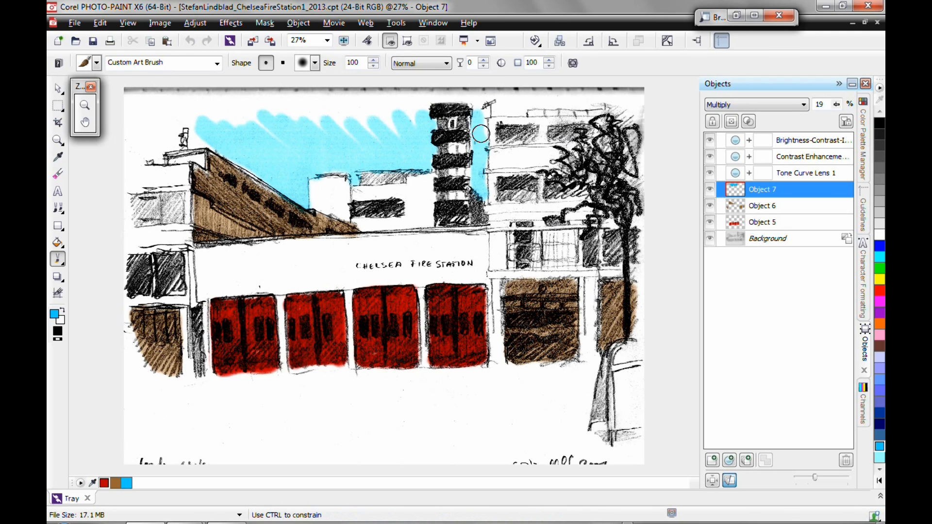
left_click_drag(482, 134, 568, 104)
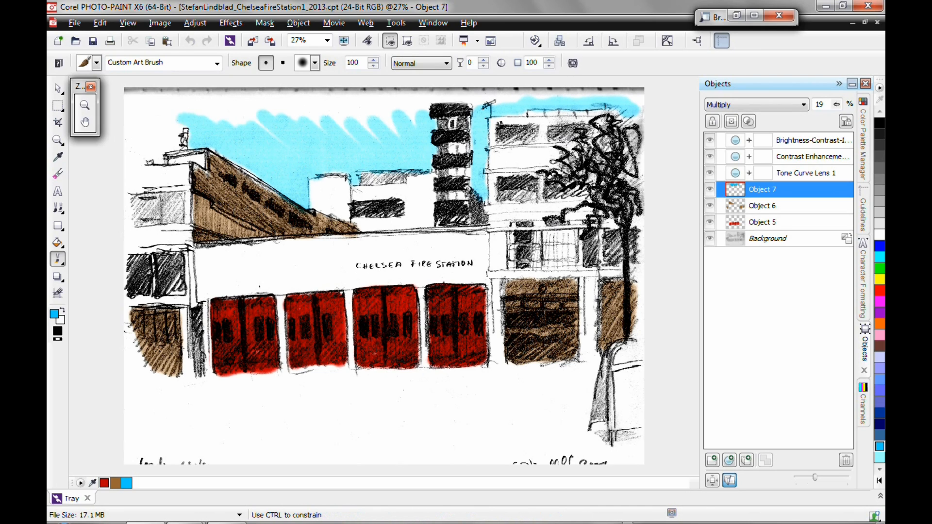
mouse_move(134, 155)
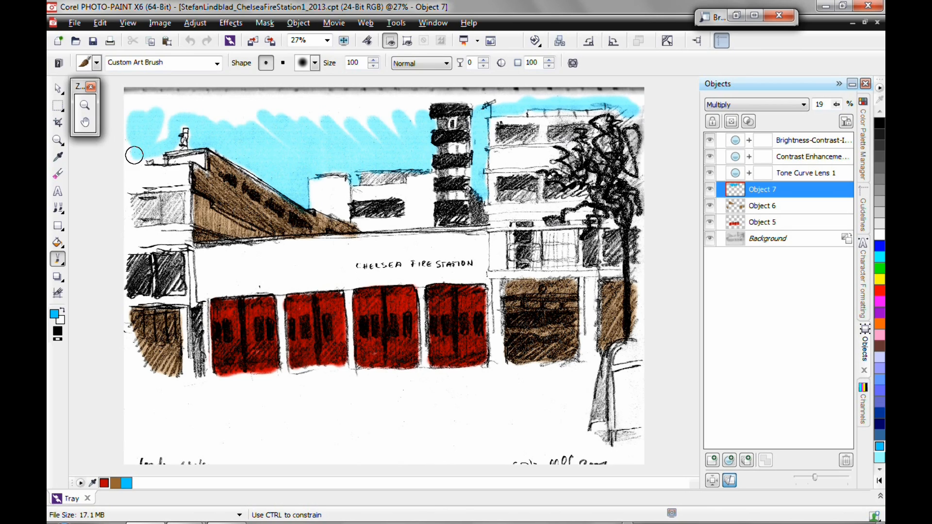
left_click_drag(134, 156, 297, 115)
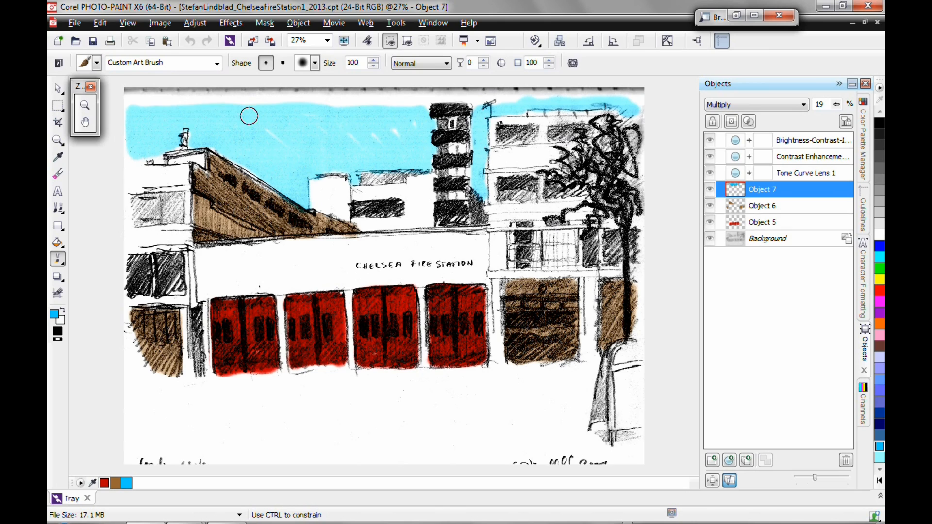
left_click_drag(249, 115, 440, 104)
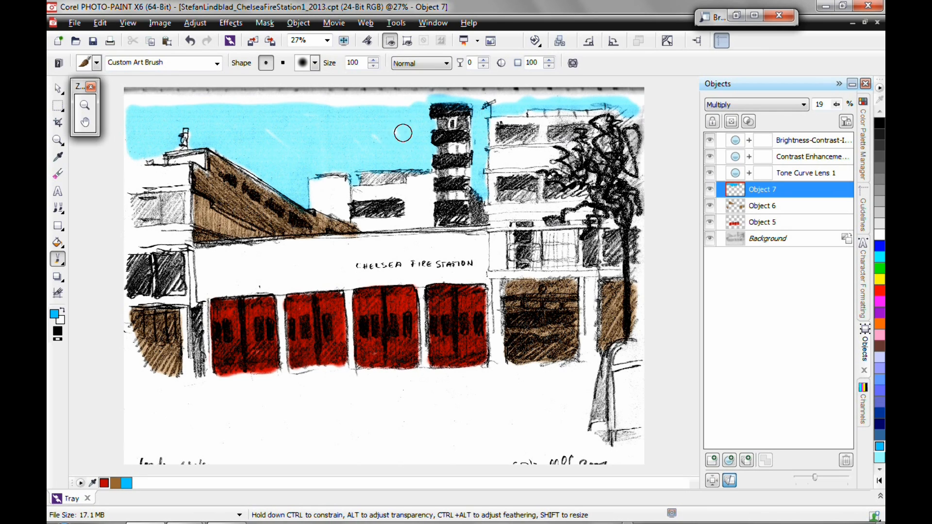
left_click_drag(402, 133, 377, 103)
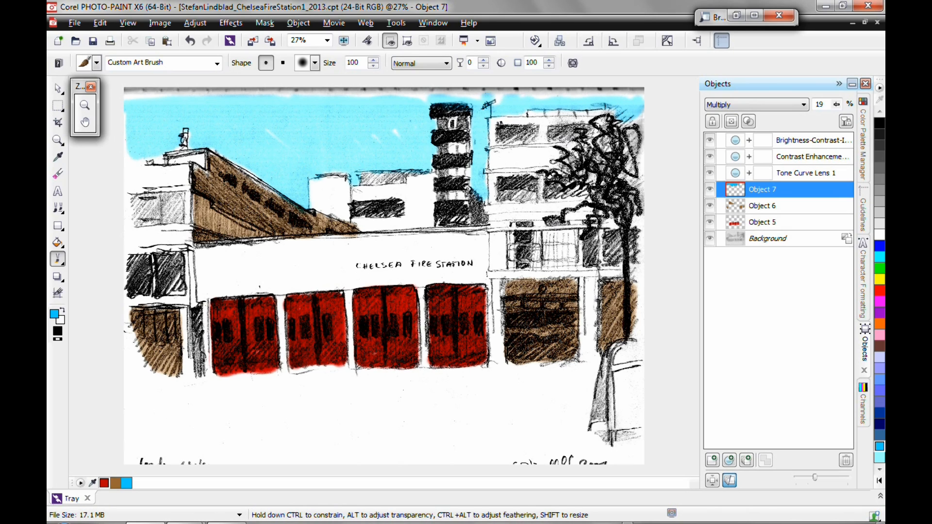
left_click_drag(493, 96, 619, 100)
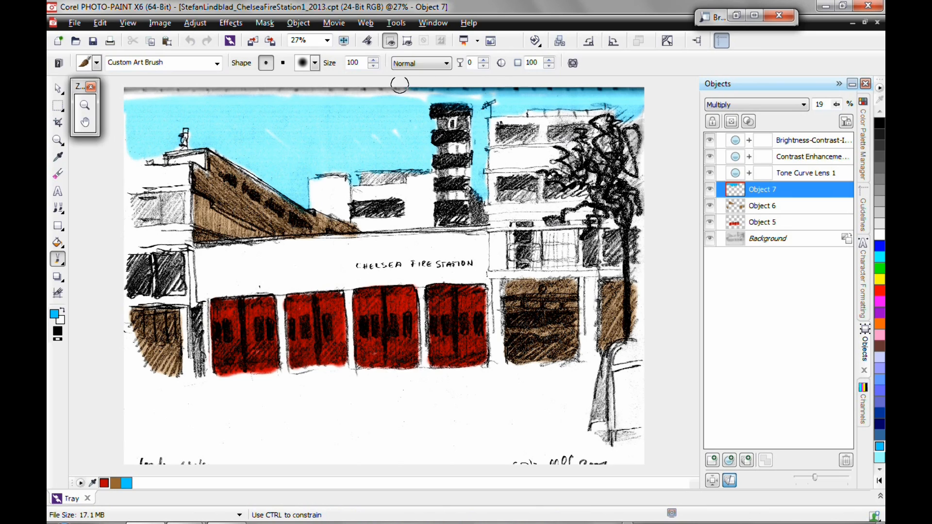
mouse_move(396, 99)
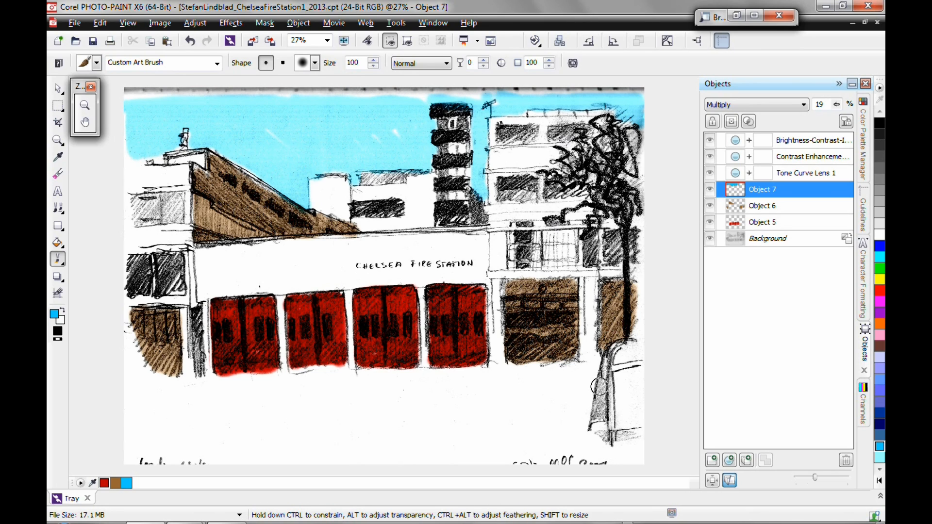
mouse_move(666, 369)
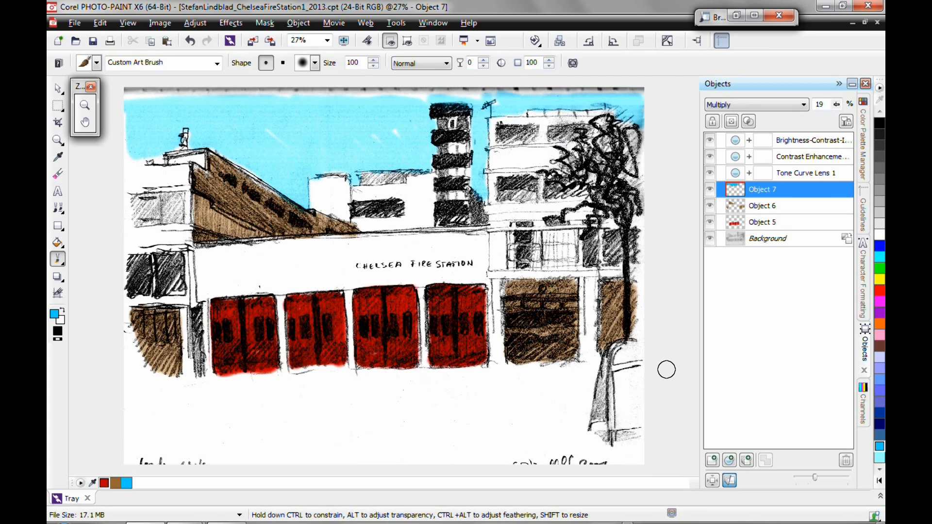
mouse_move(665, 383)
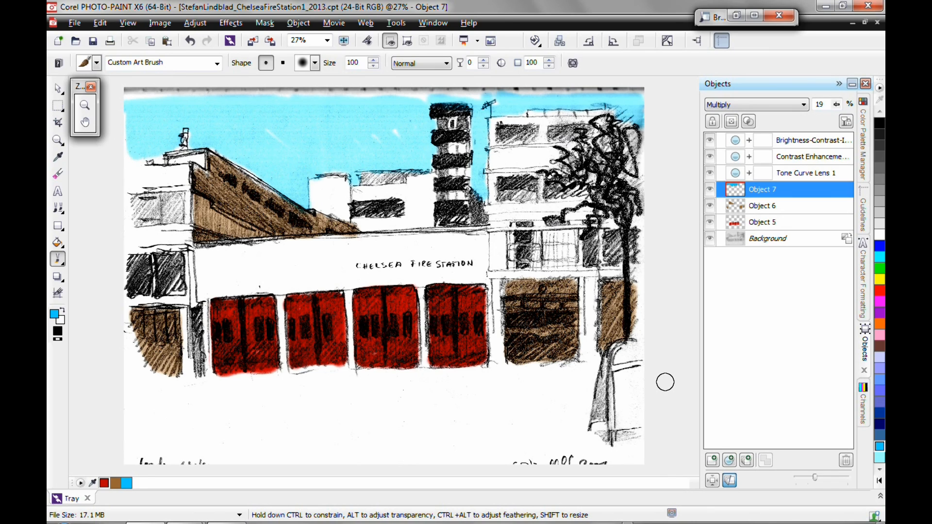
mouse_move(644, 427)
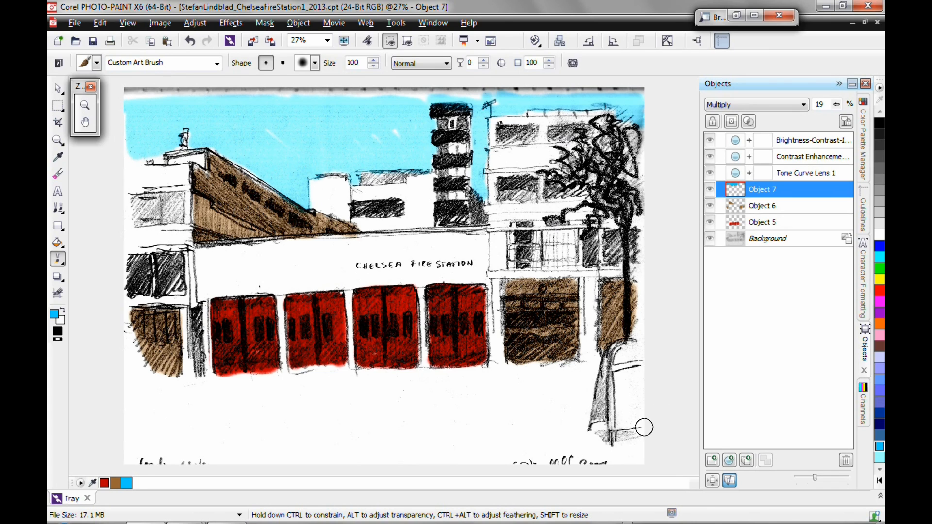